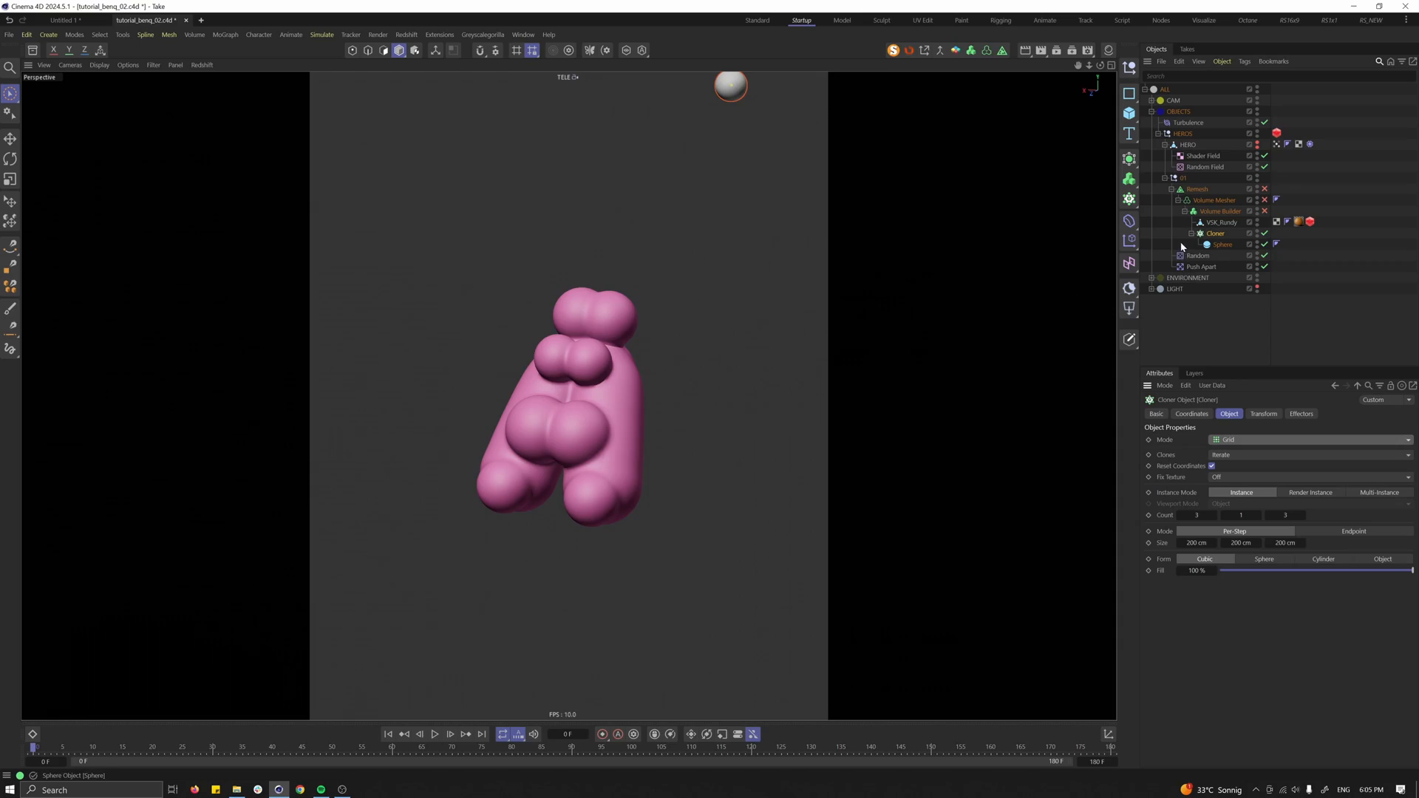
Clone the spheres in Object mode over the surface of the VSK_Randy blob mesh.
{"action": "left_click", "coordinate": [1223, 222]}
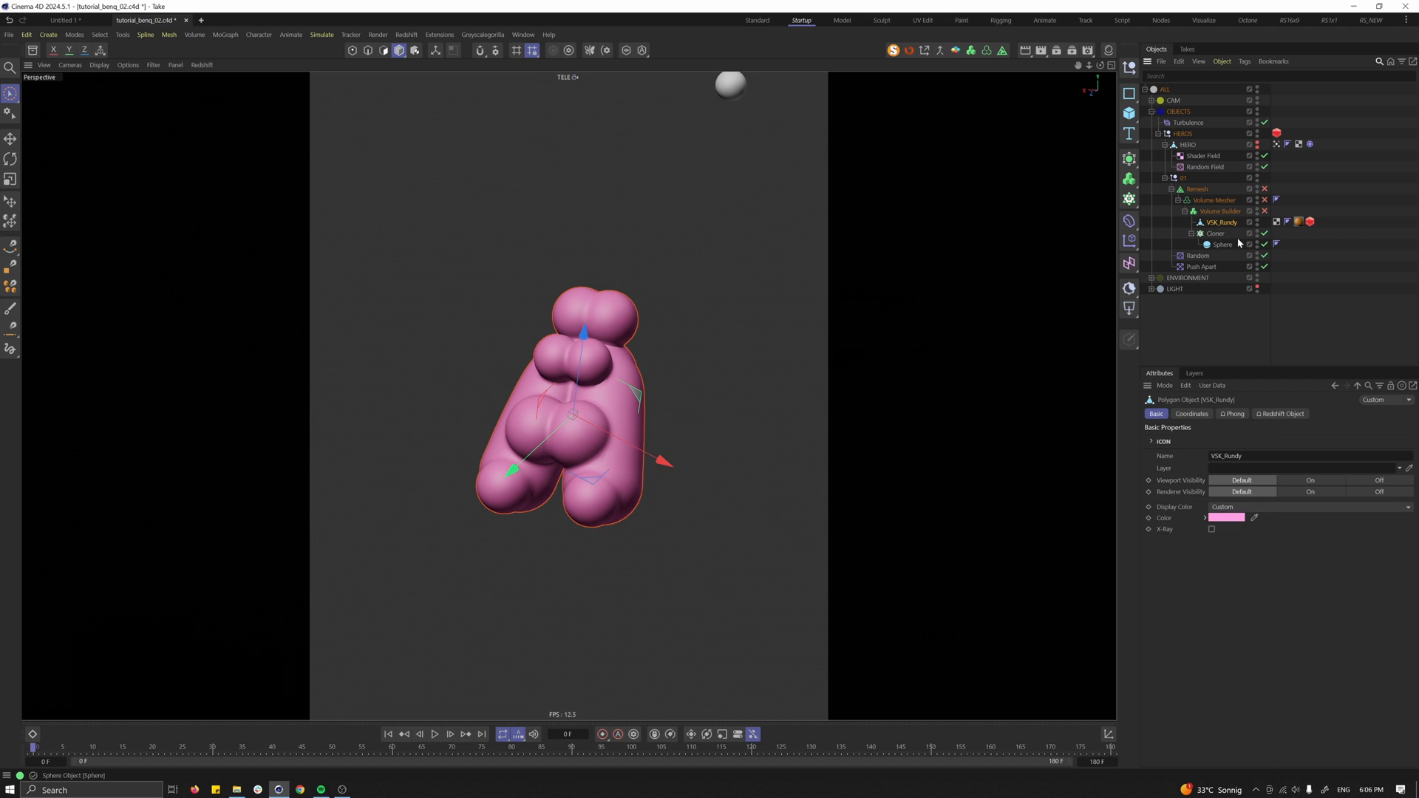
{"action": "left_click", "coordinate": [1215, 232]}
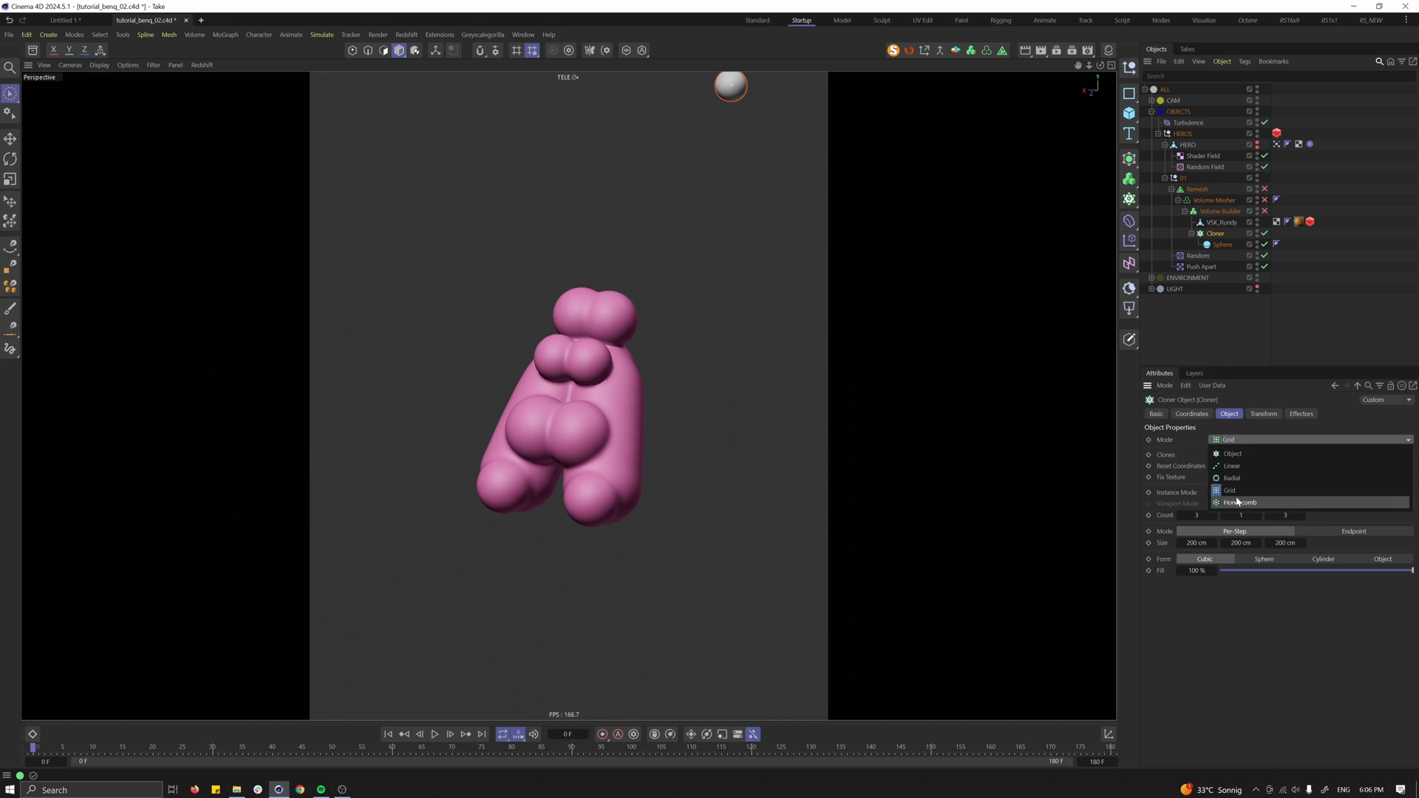
{"action": "left_click", "coordinate": [1233, 454]}
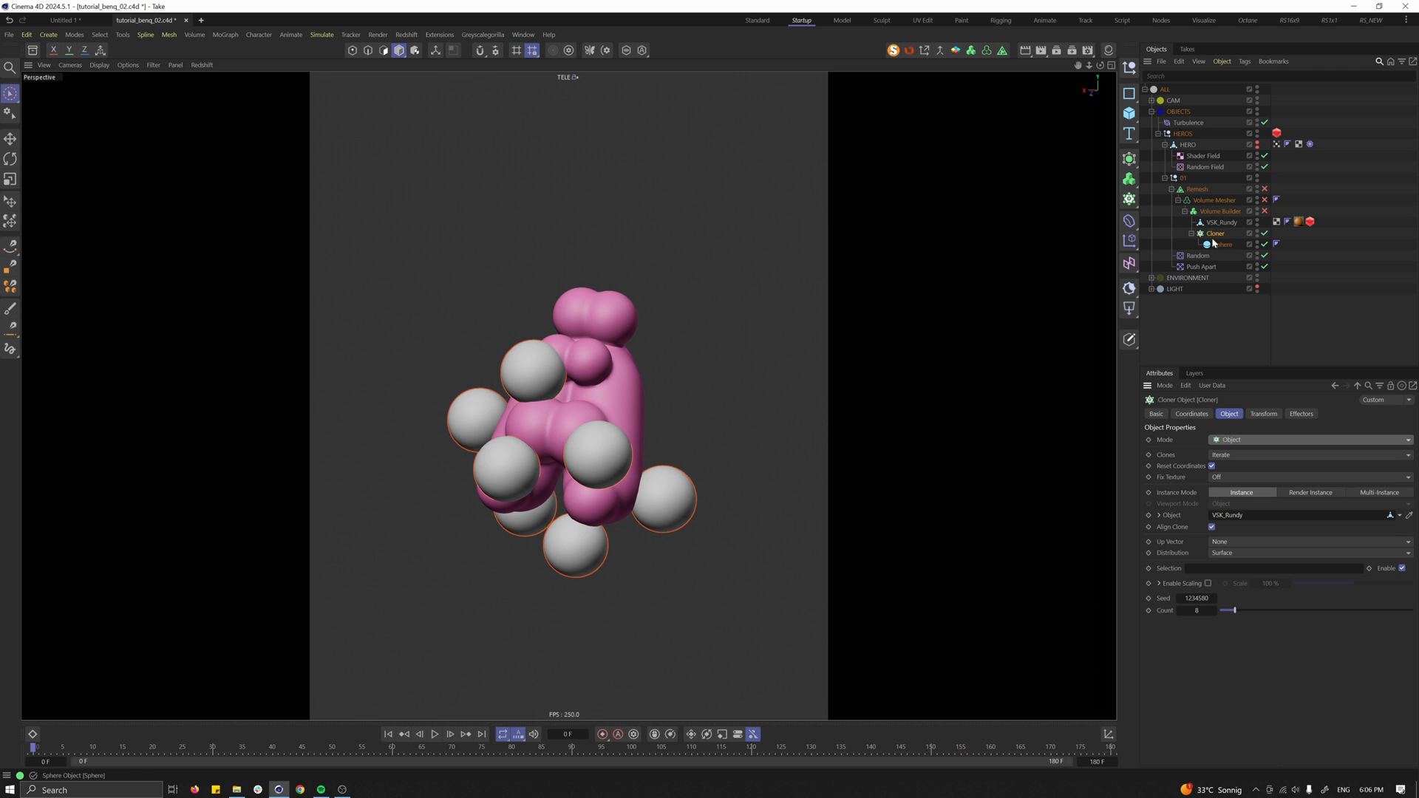
Fuse everything with a Volume Mesher, check its SDF Smooth filter, and enable Remesh.
{"action": "left_click", "coordinate": [1222, 211]}
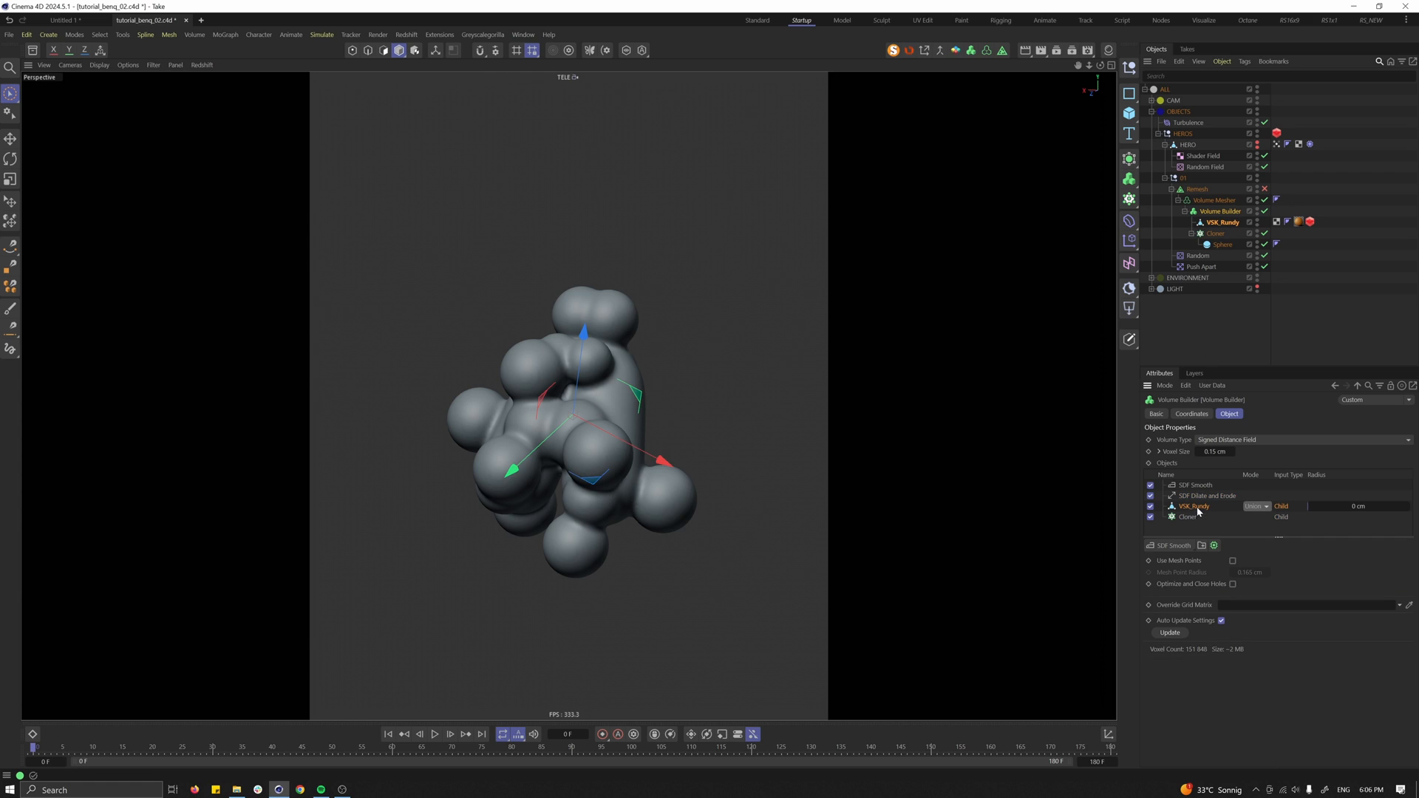
{"action": "left_click", "coordinate": [1206, 495]}
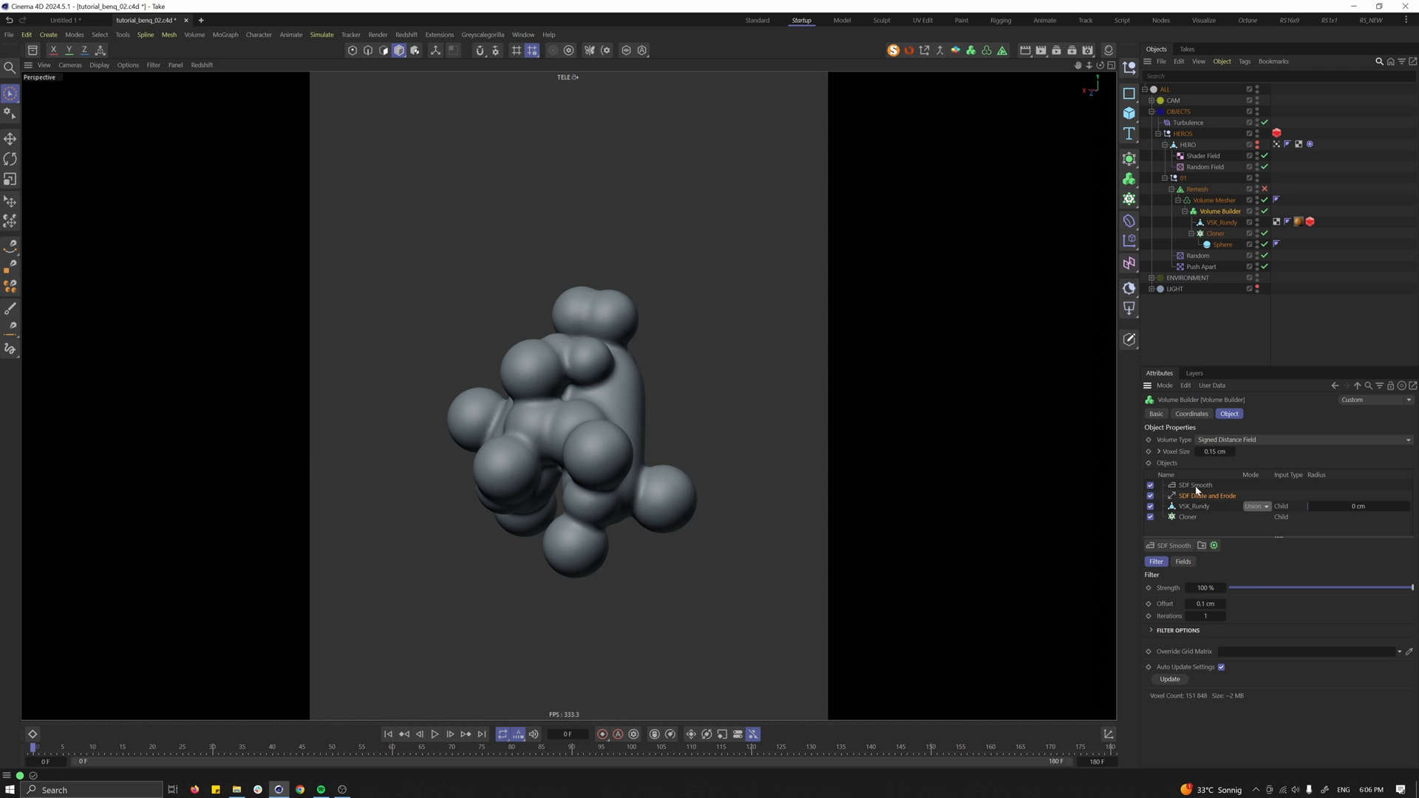
{"action": "left_click", "coordinate": [1196, 190]}
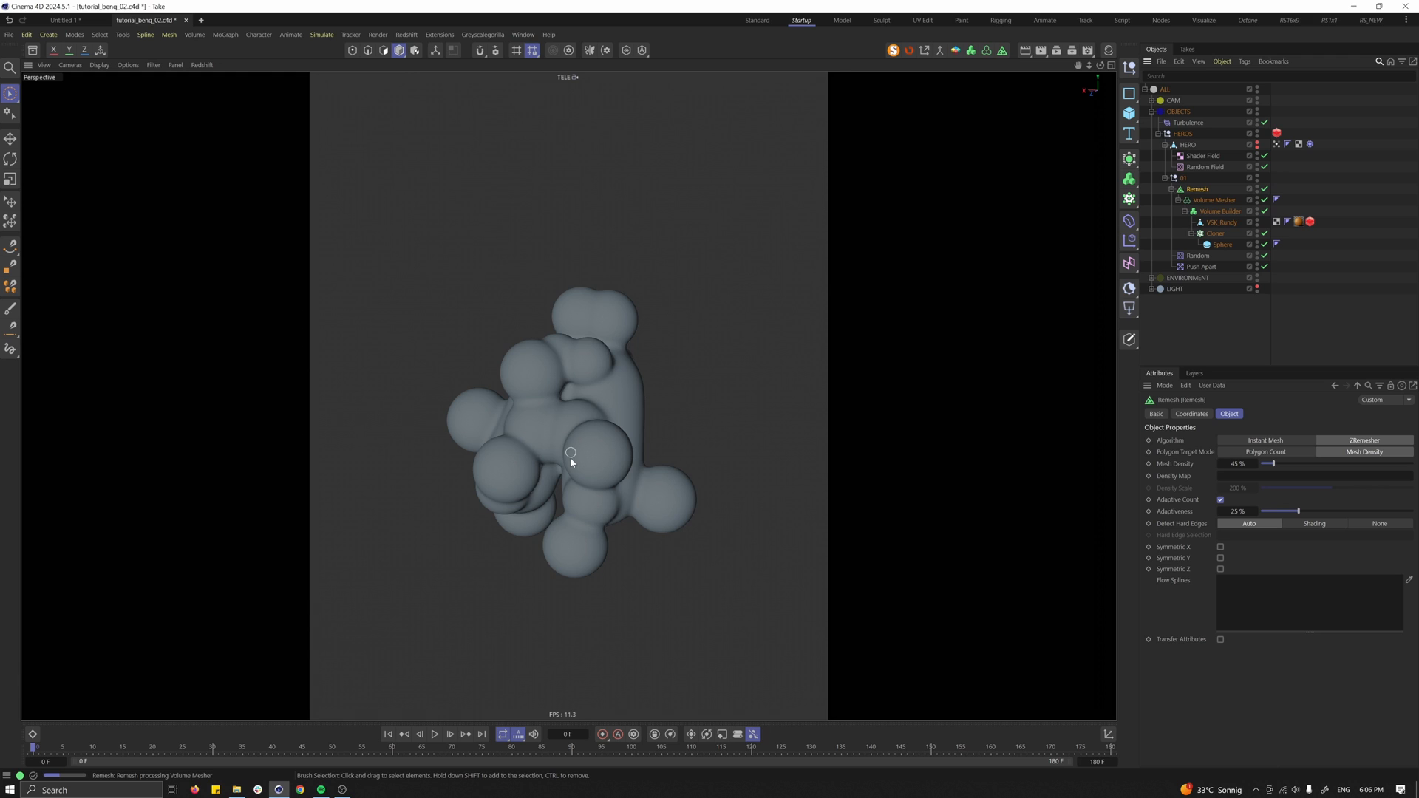
{"action": "mouse_move", "coordinate": [578, 451]}
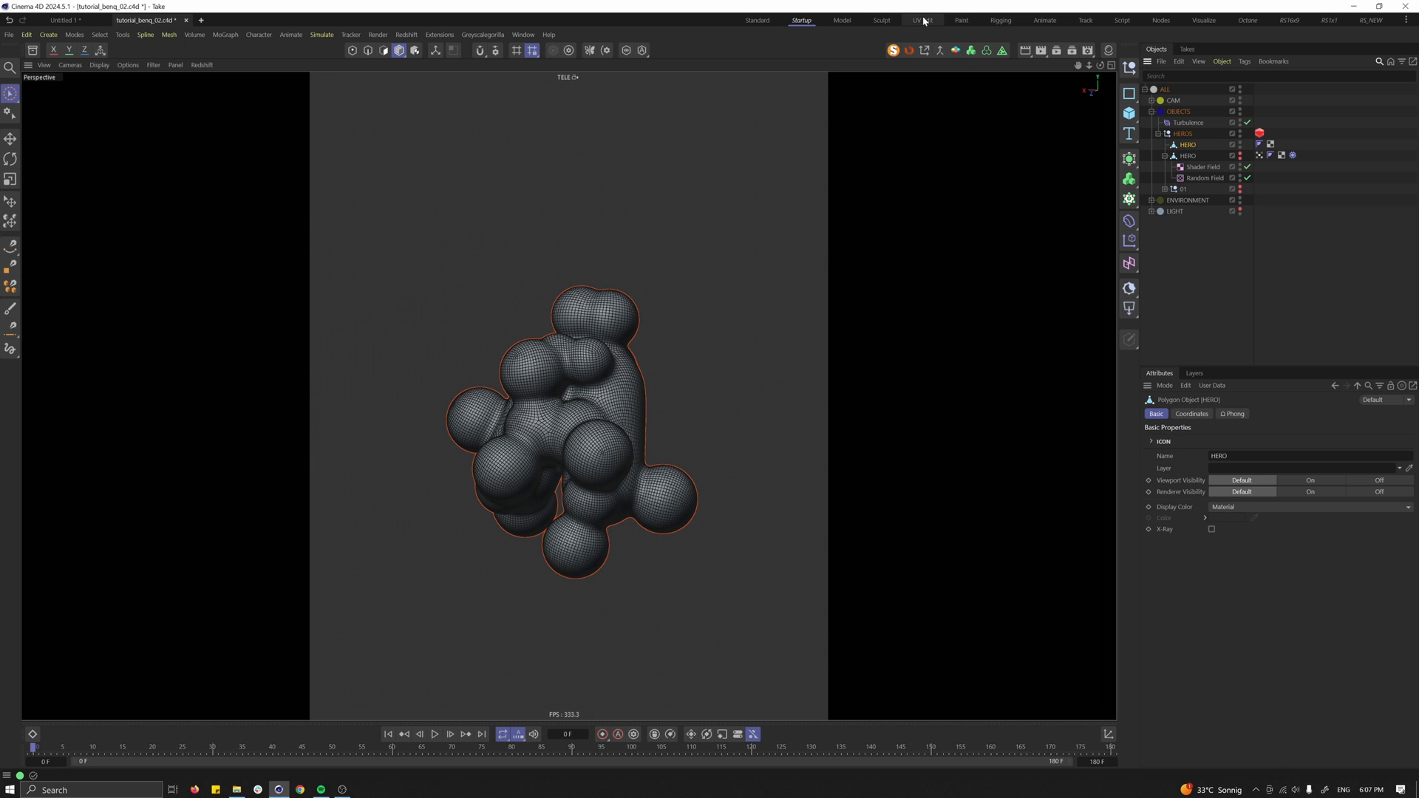
In the UV Edit layout, apply Packed automatic UVs to the editable HERO mesh.
{"action": "left_click", "coordinate": [921, 19]}
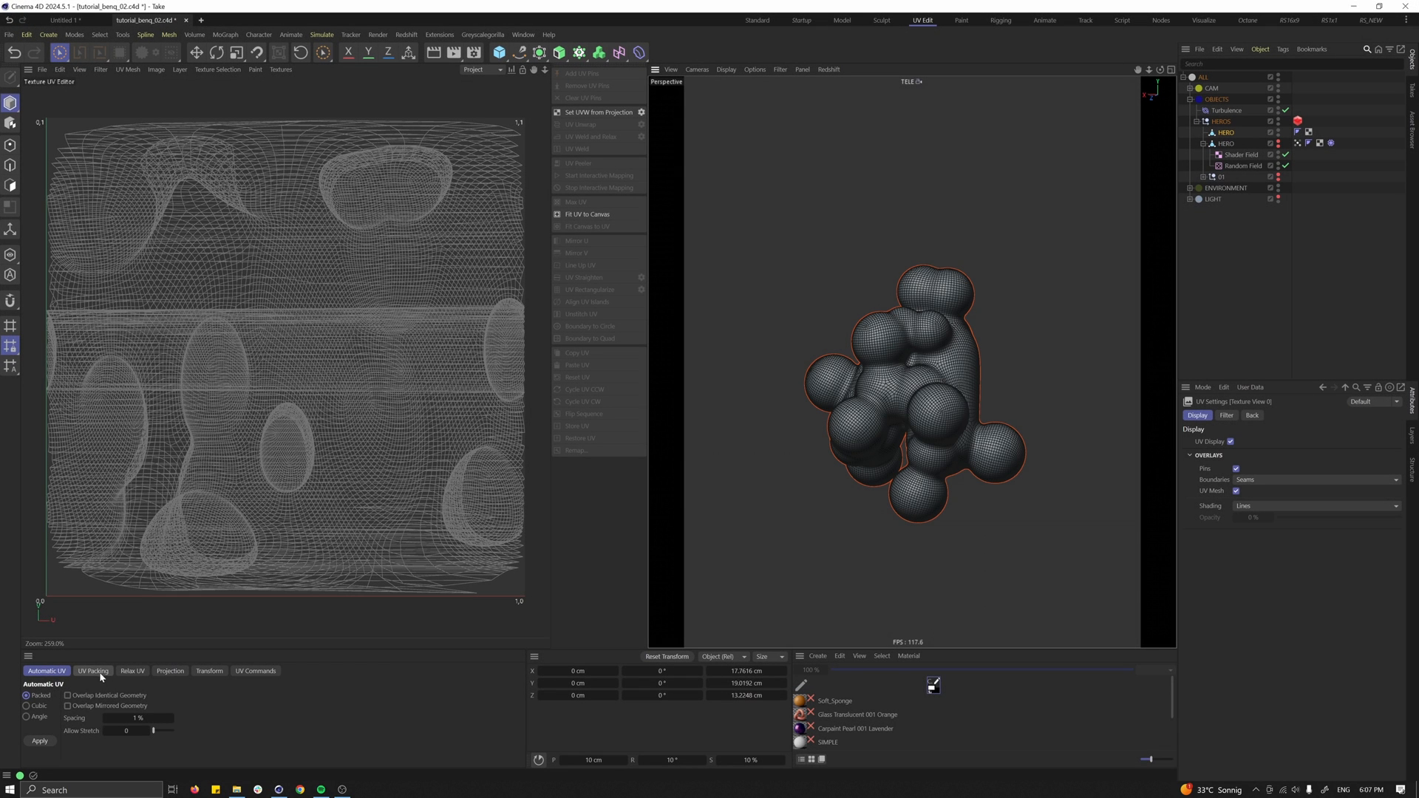
{"action": "mouse_move", "coordinate": [49, 735]}
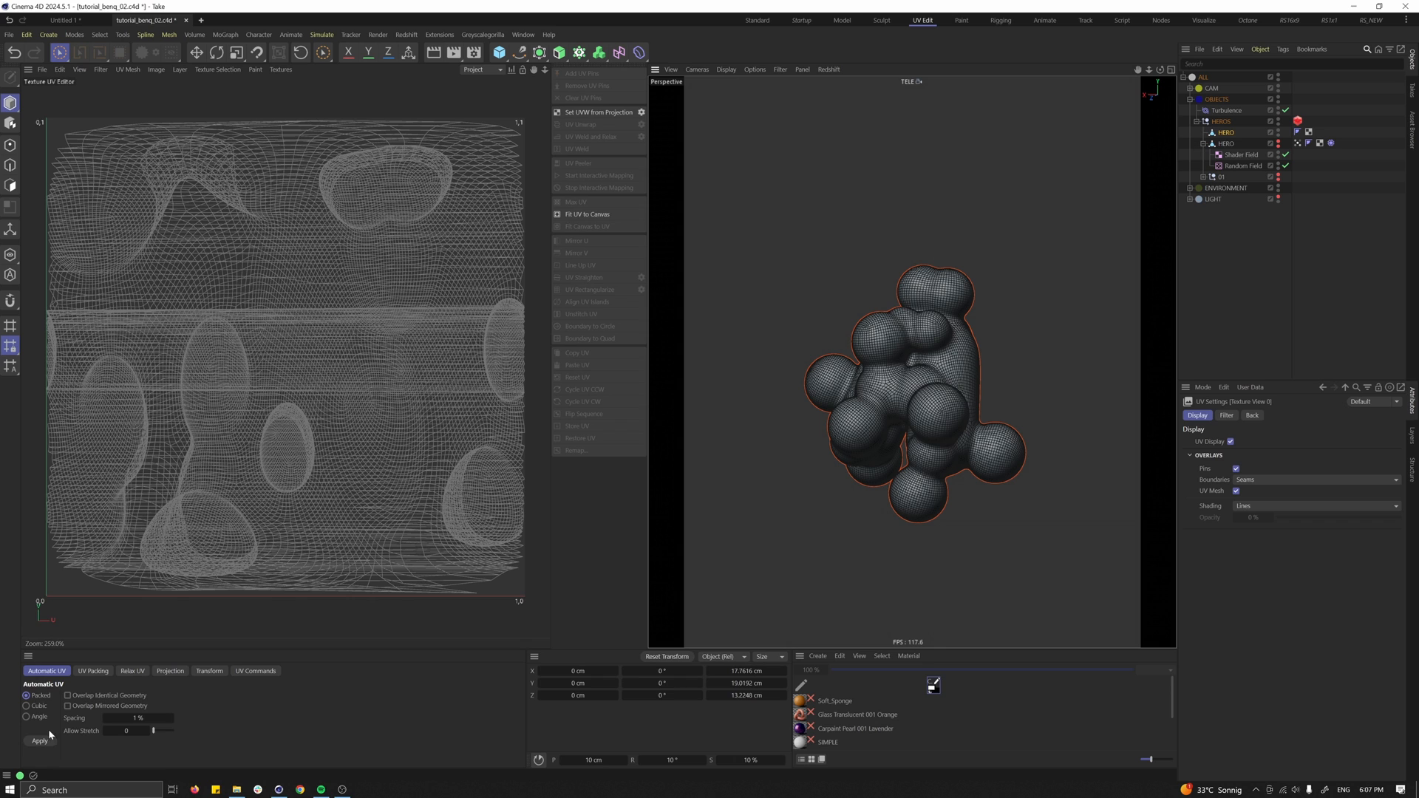
{"action": "left_click", "coordinate": [39, 741]}
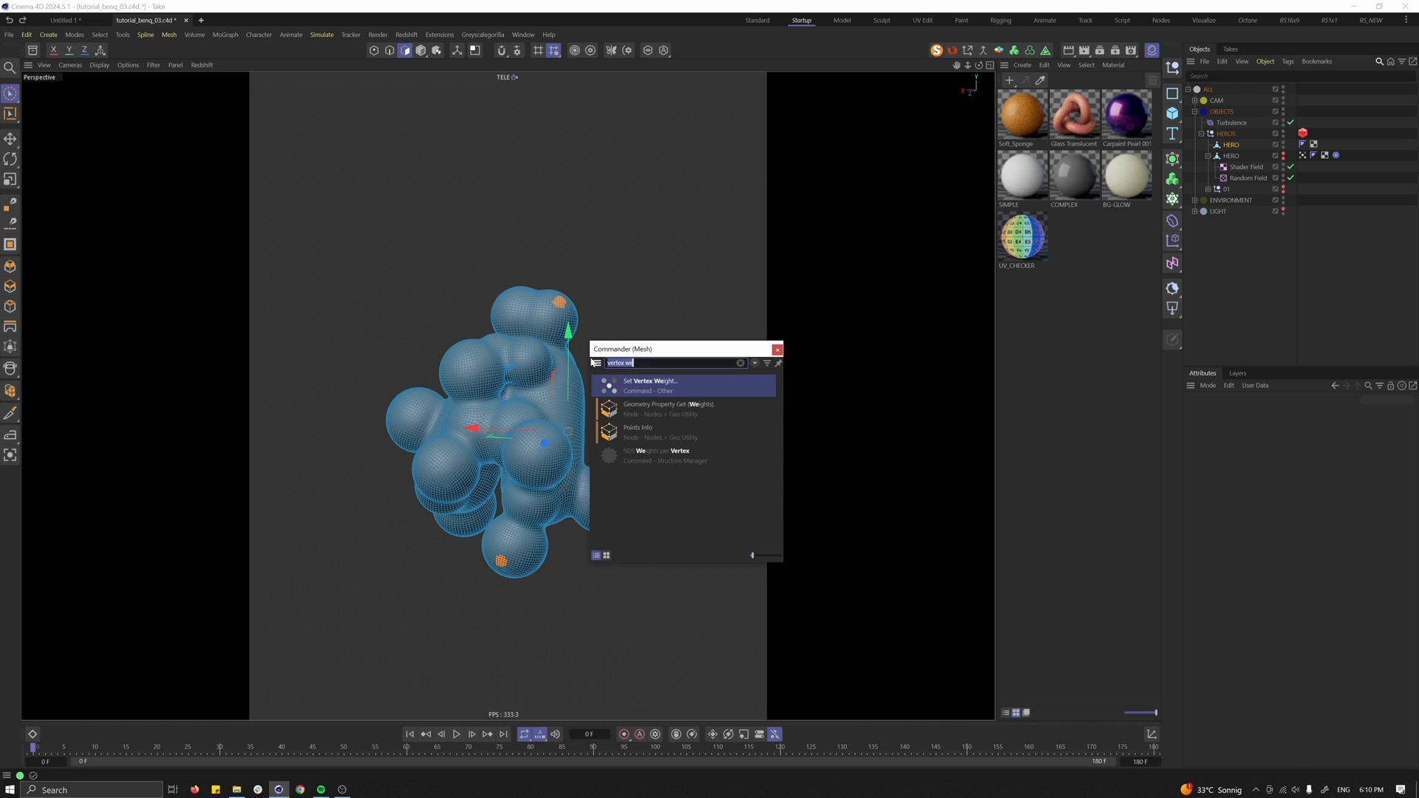
{"action": "mouse_move", "coordinate": [648, 385]}
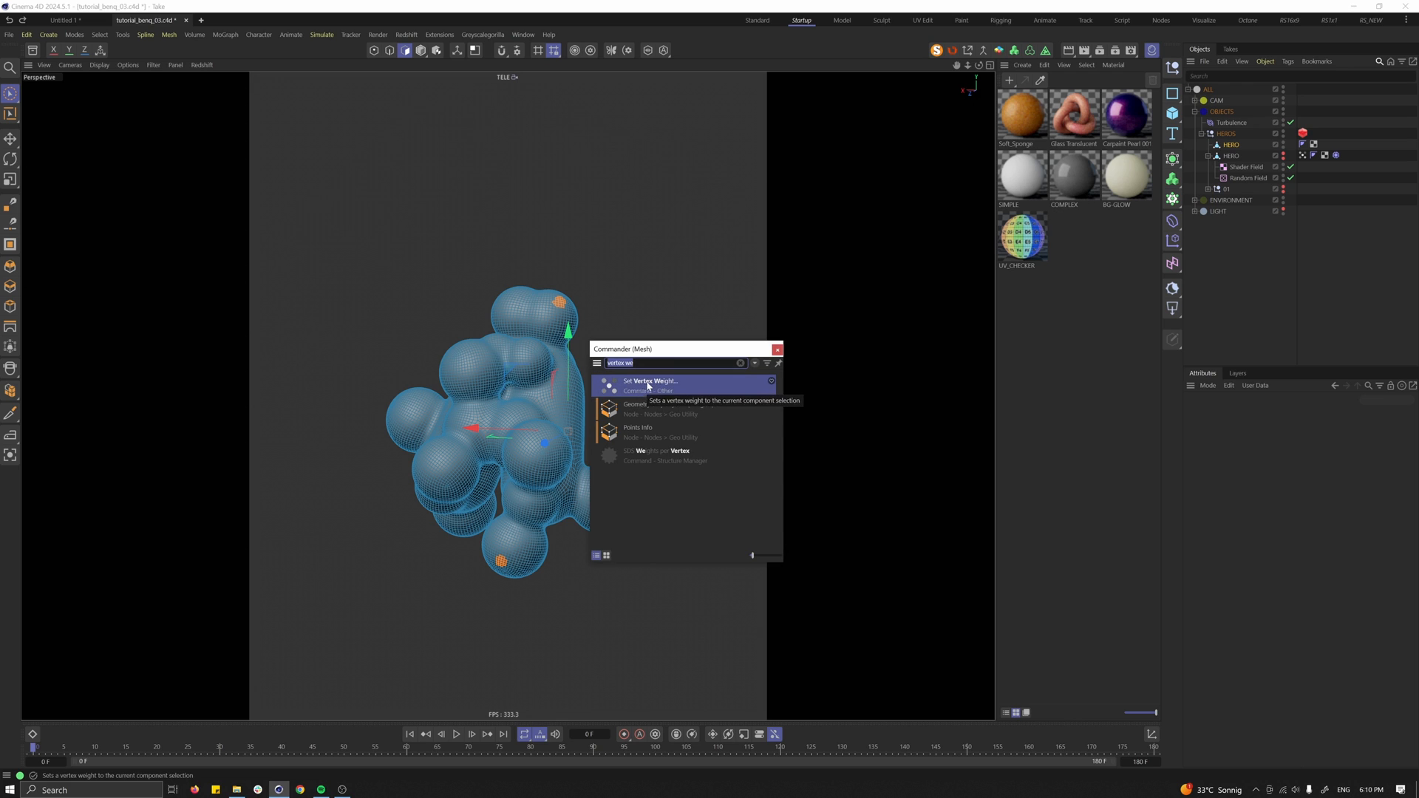
Add a vertex weight map to HERO and reach its Freeze field layer settings.
{"action": "left_click", "coordinate": [650, 380]}
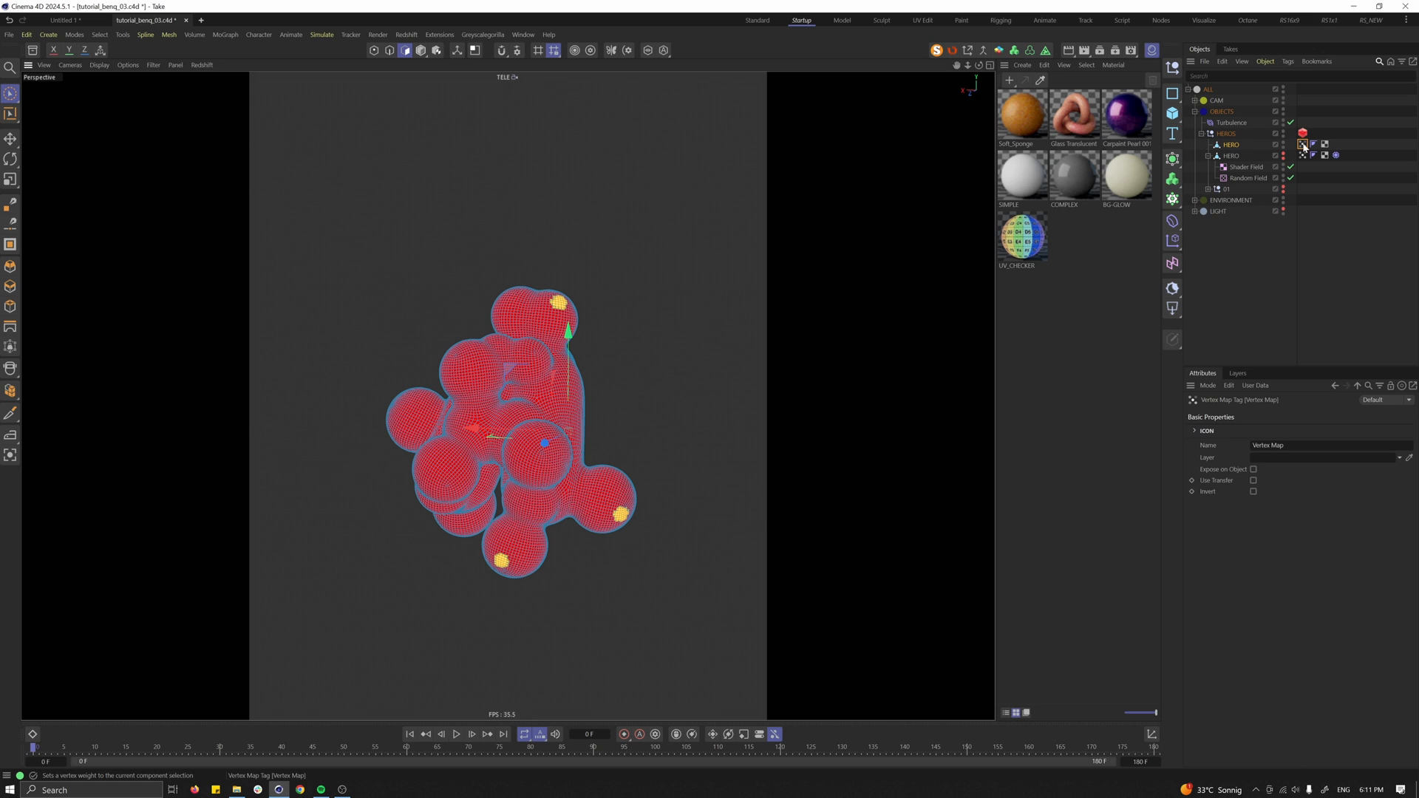
{"action": "left_click", "coordinate": [1227, 414]}
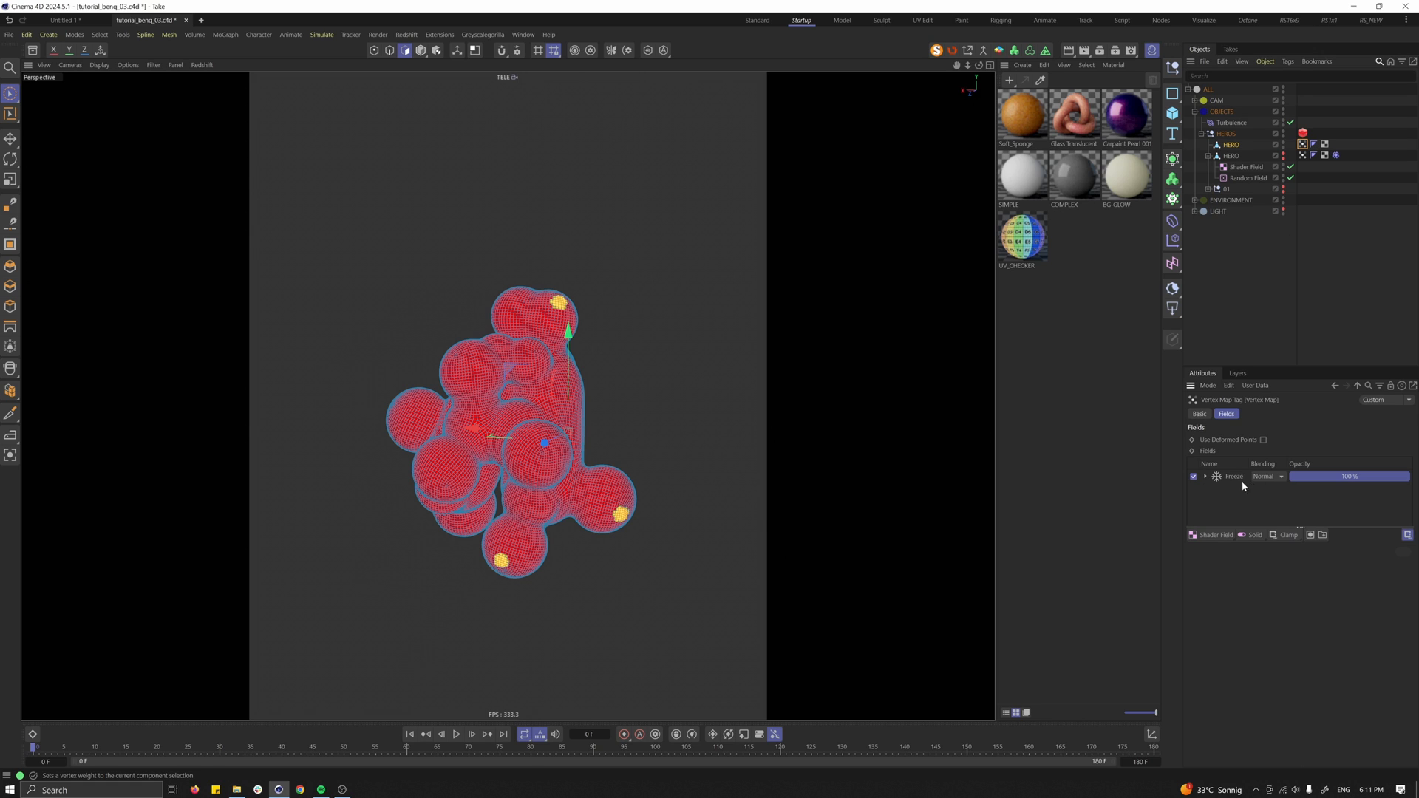
{"action": "left_click", "coordinate": [1313, 612]}
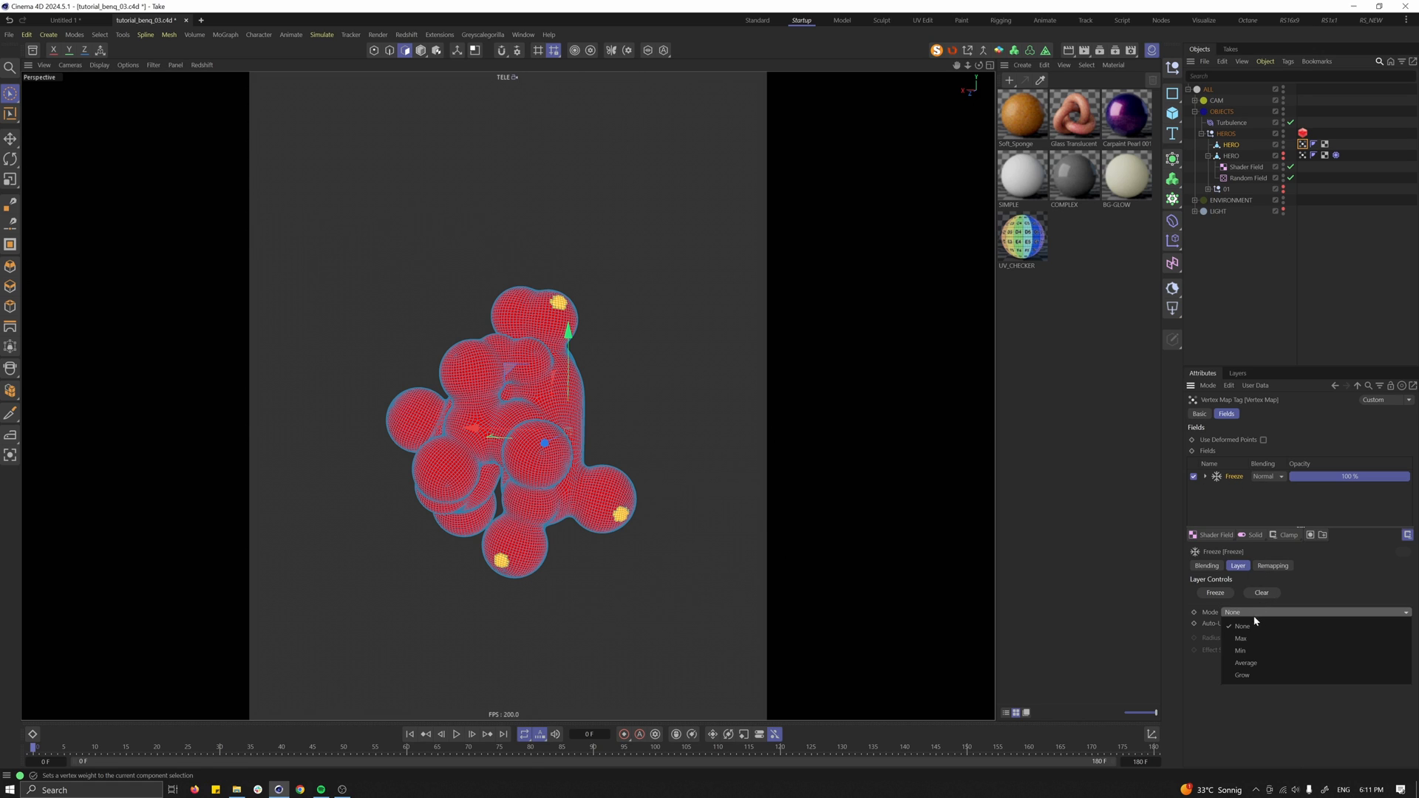
Set the Freeze layer to Grow with 2 cm radius and 50% strength, and play to watch it spread.
{"action": "left_click", "coordinate": [1242, 674]}
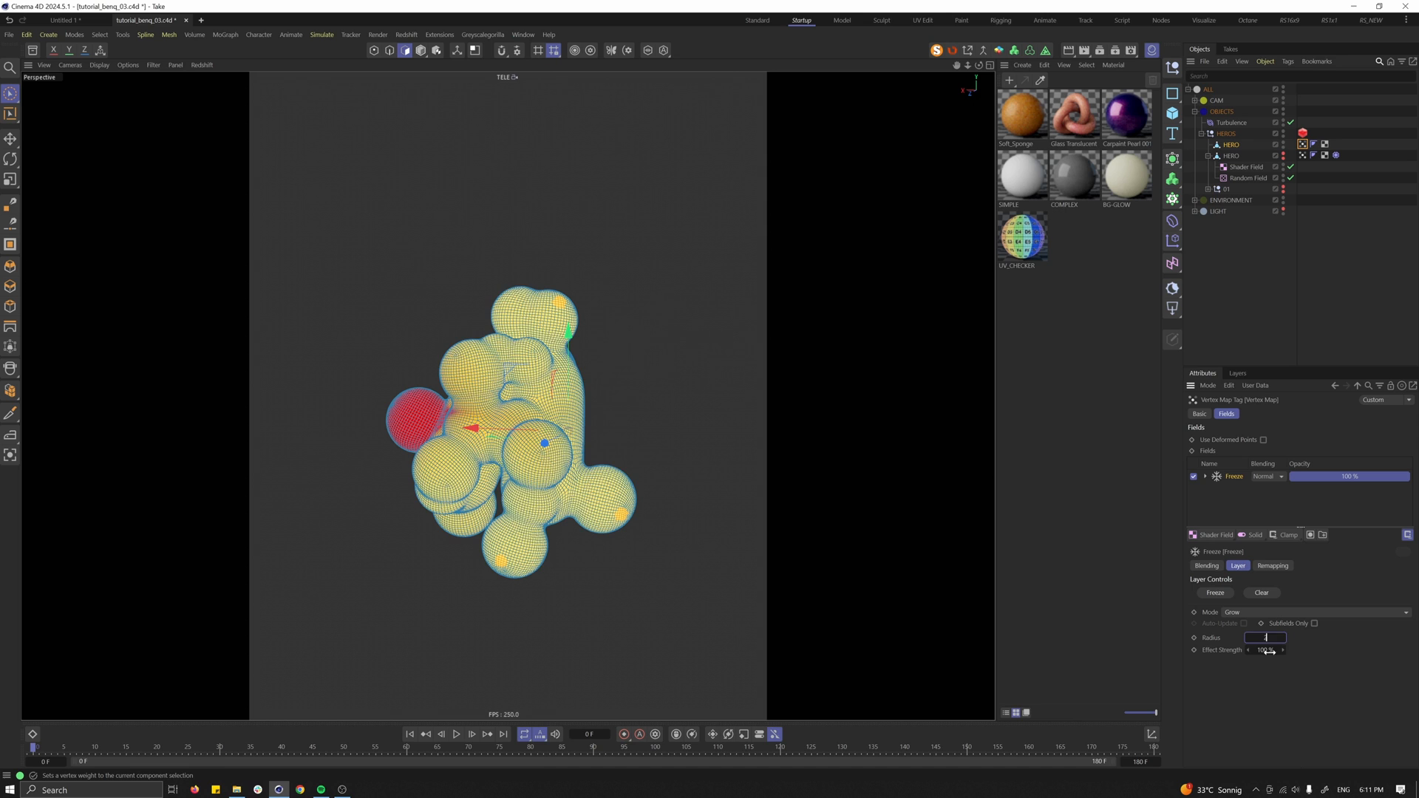
{"action": "left_click", "coordinate": [457, 734]}
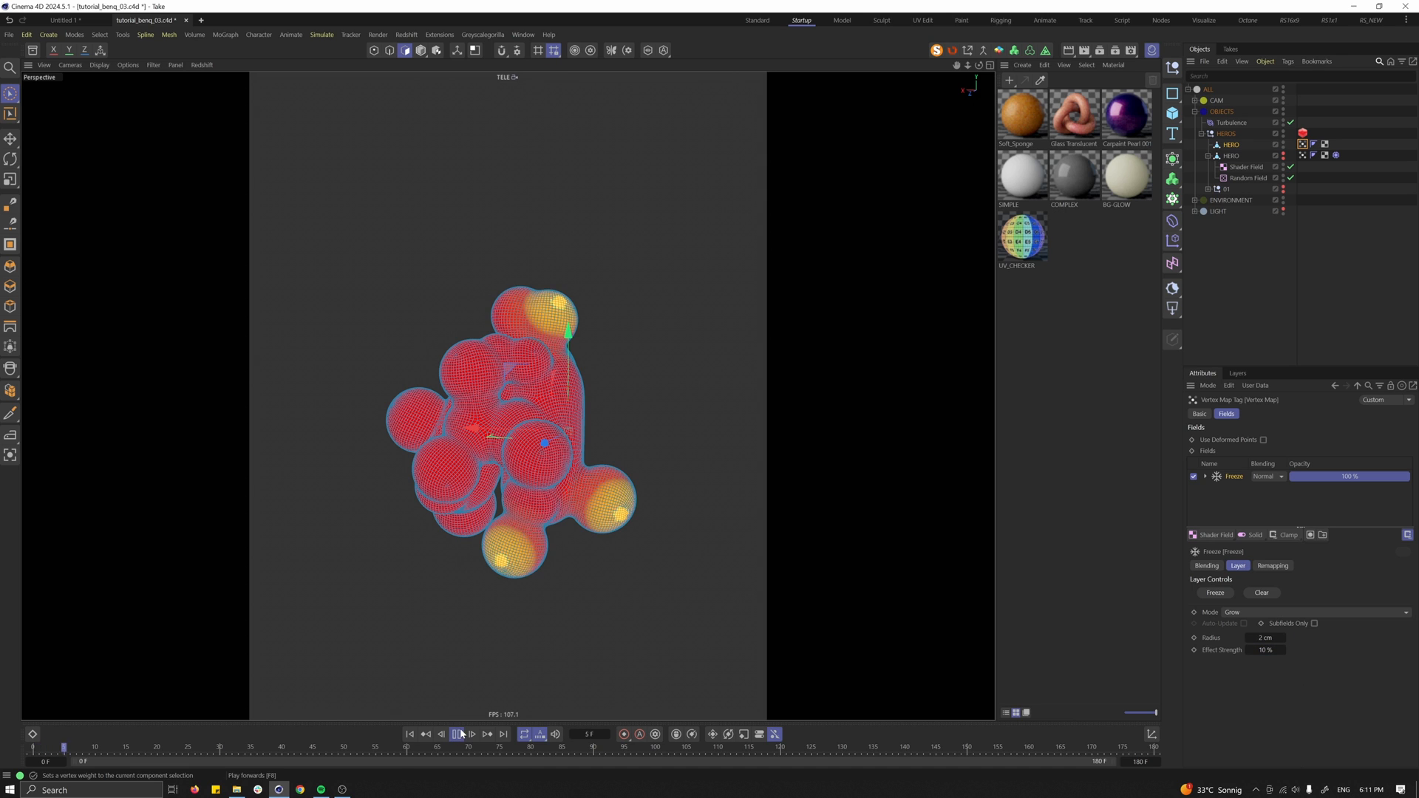
{"action": "left_click", "coordinate": [457, 735]}
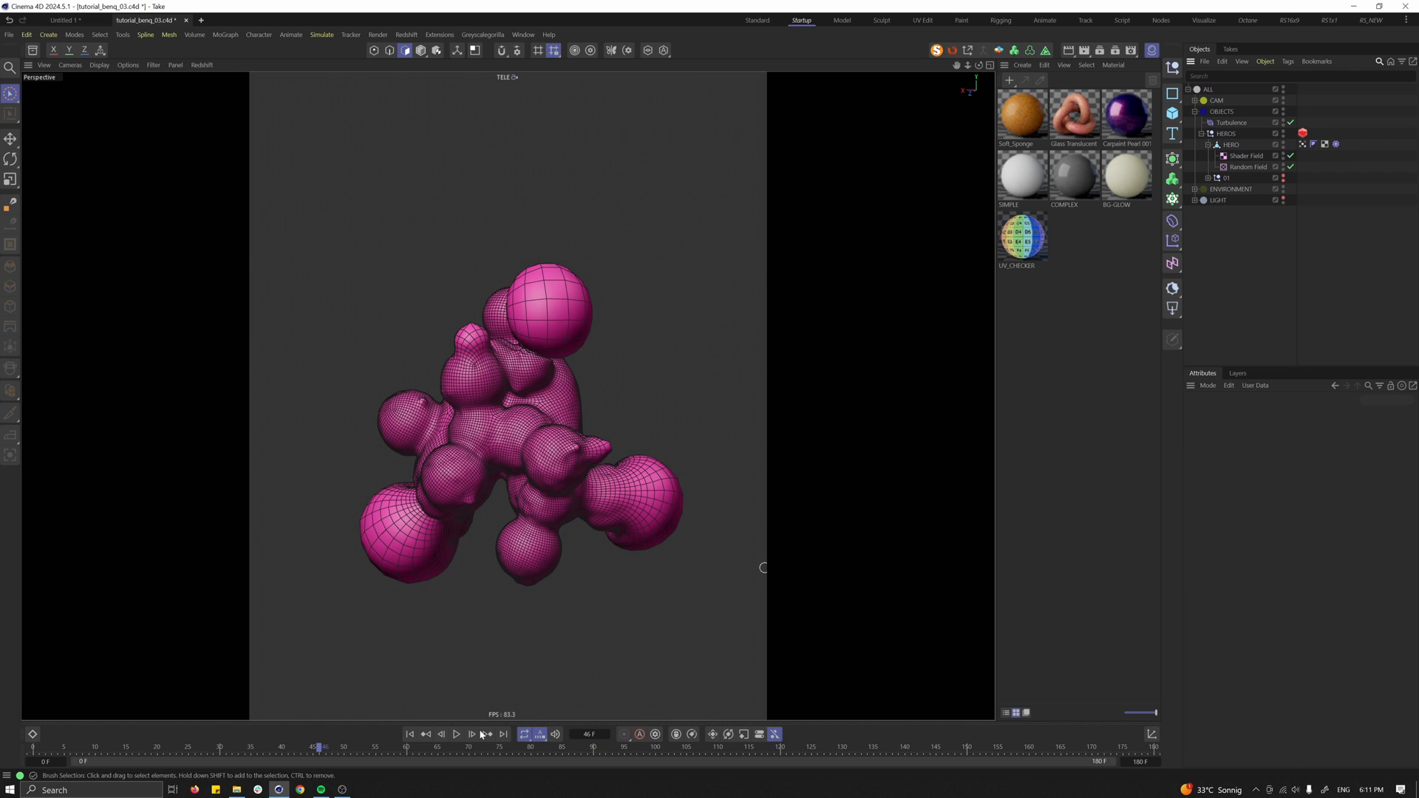
Return to frame 0, review the vertex map's Fields list, and bring up Commander.
{"action": "left_click", "coordinate": [1335, 144]}
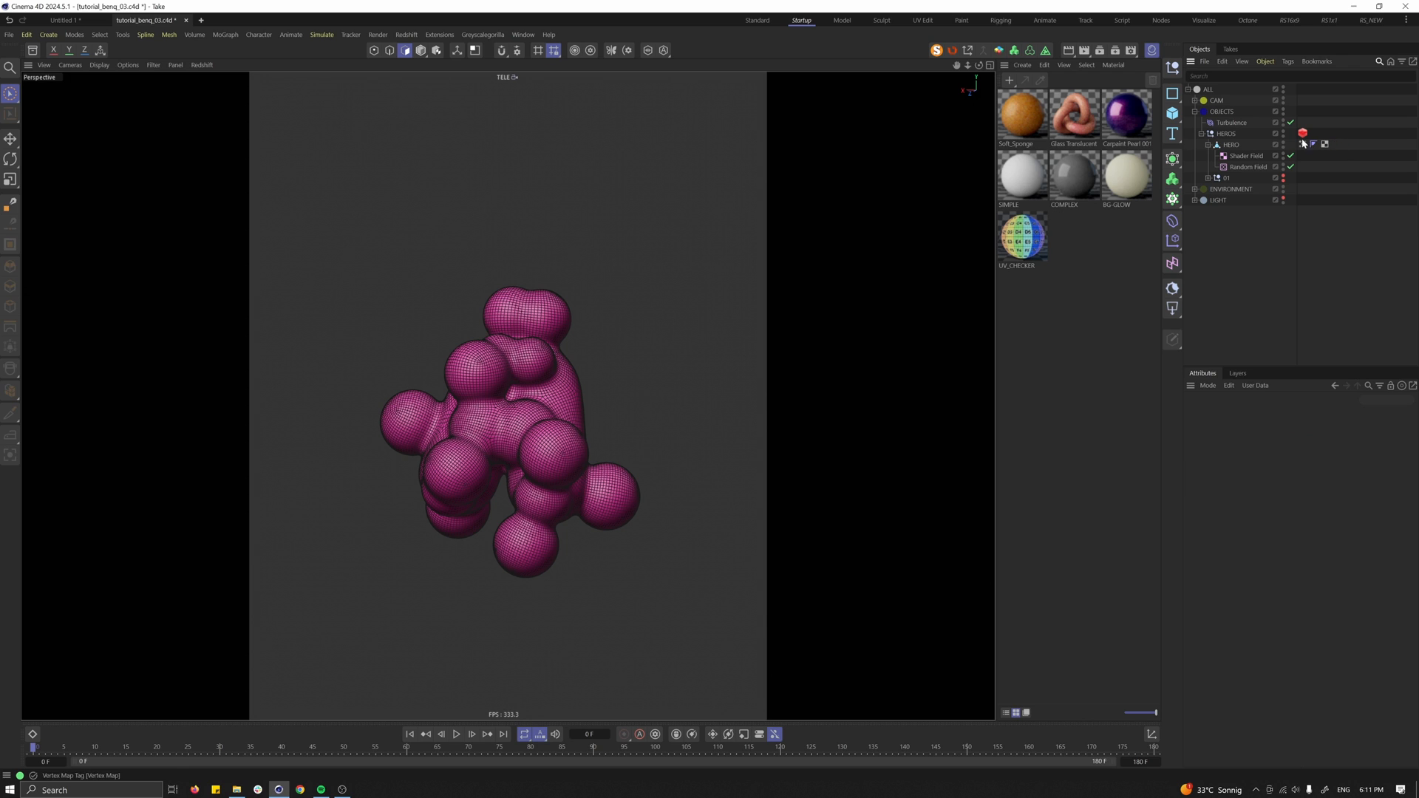
{"action": "left_click", "coordinate": [1247, 155]}
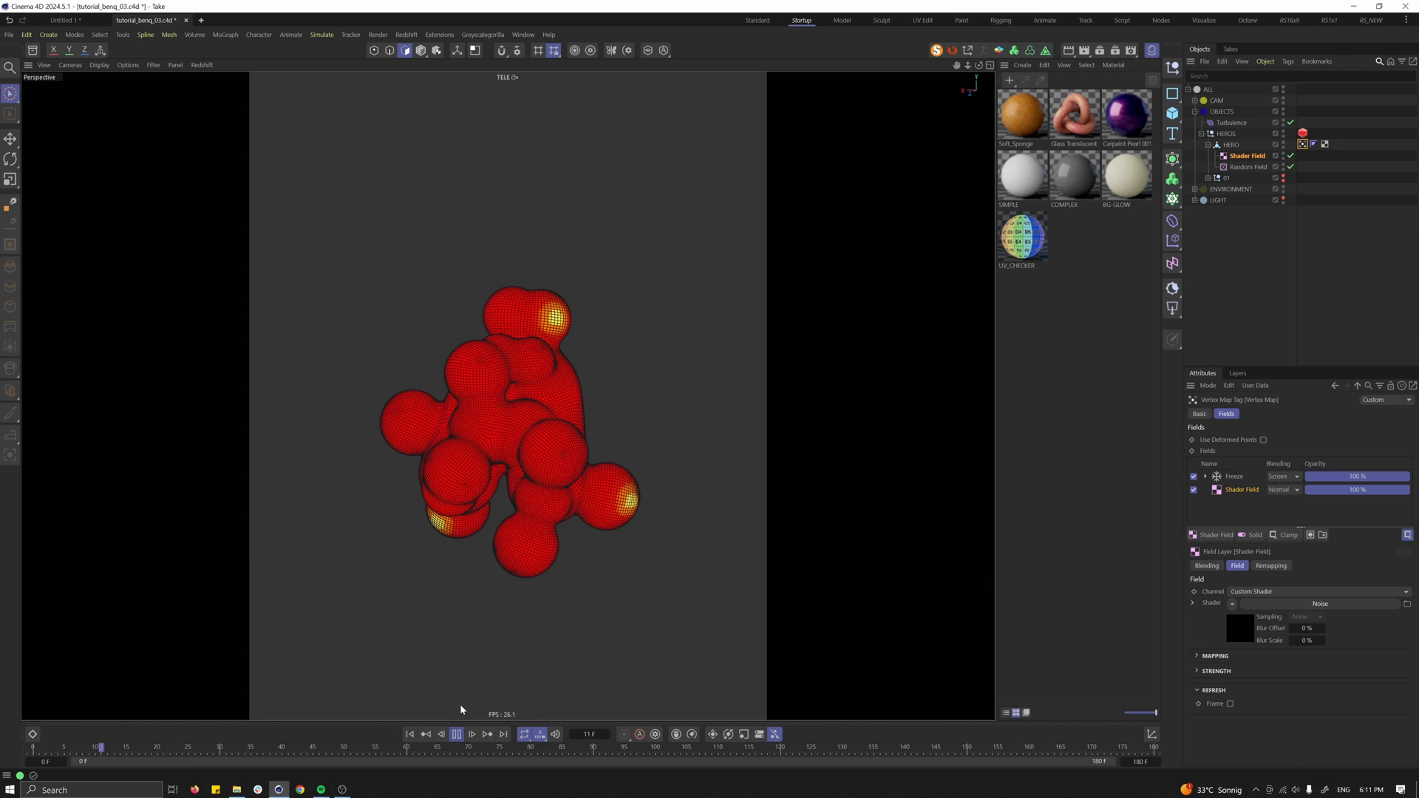
{"action": "left_click", "coordinate": [457, 735]}
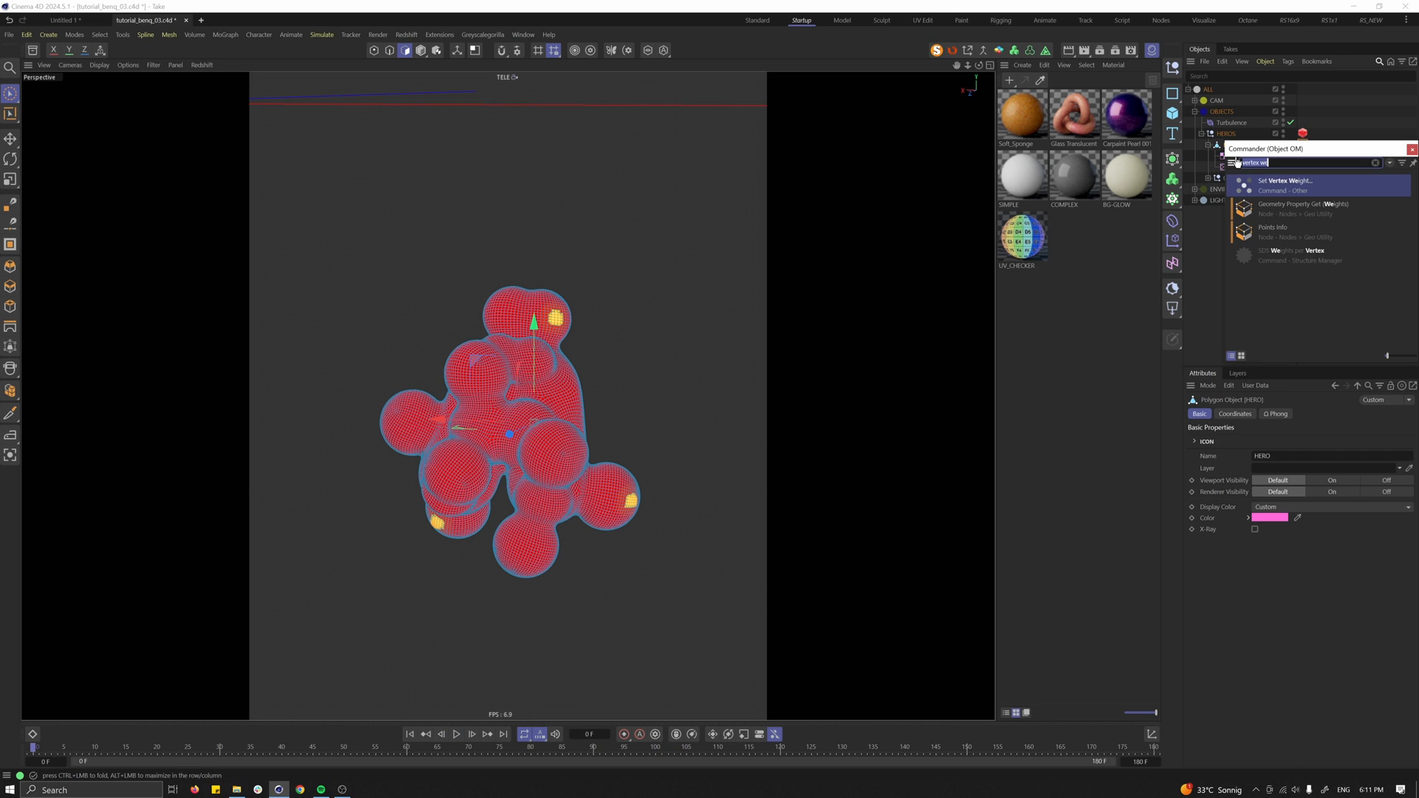
Add a soft-body Cloth tag and set its Balloon overpressure to 4, mapped to the vertex map.
{"action": "type", "text": "soft"}
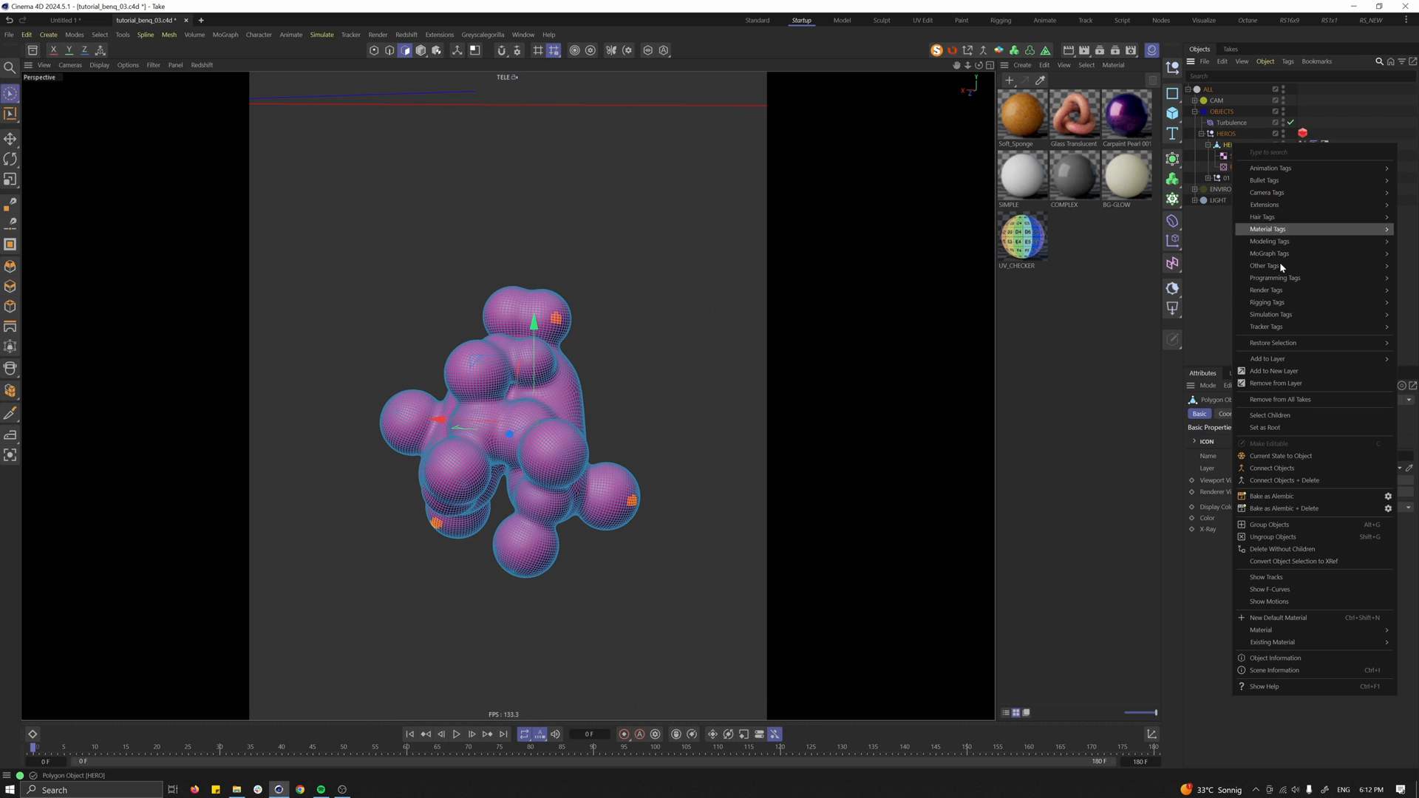
{"action": "mouse_move", "coordinate": [1271, 314]}
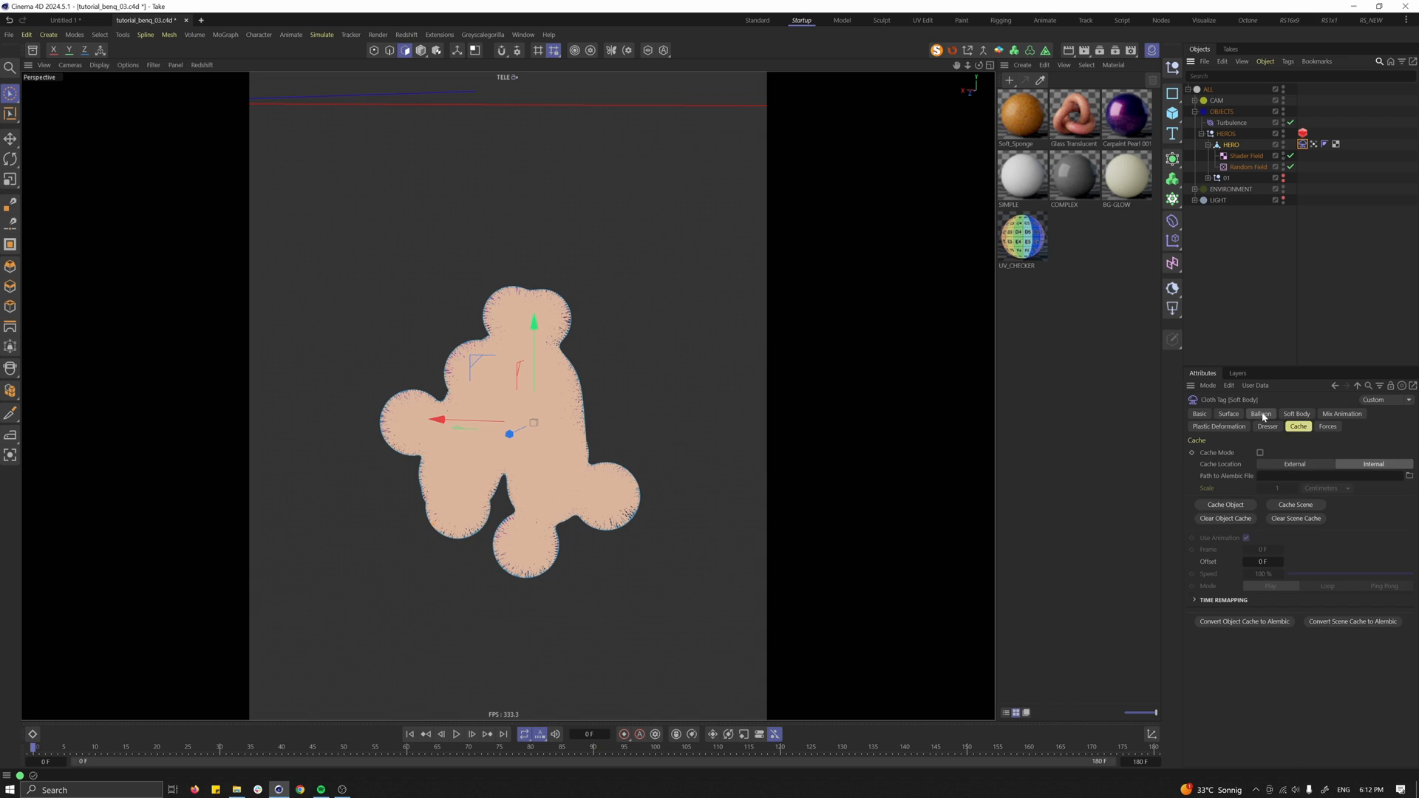
{"action": "left_click", "coordinate": [1260, 414]}
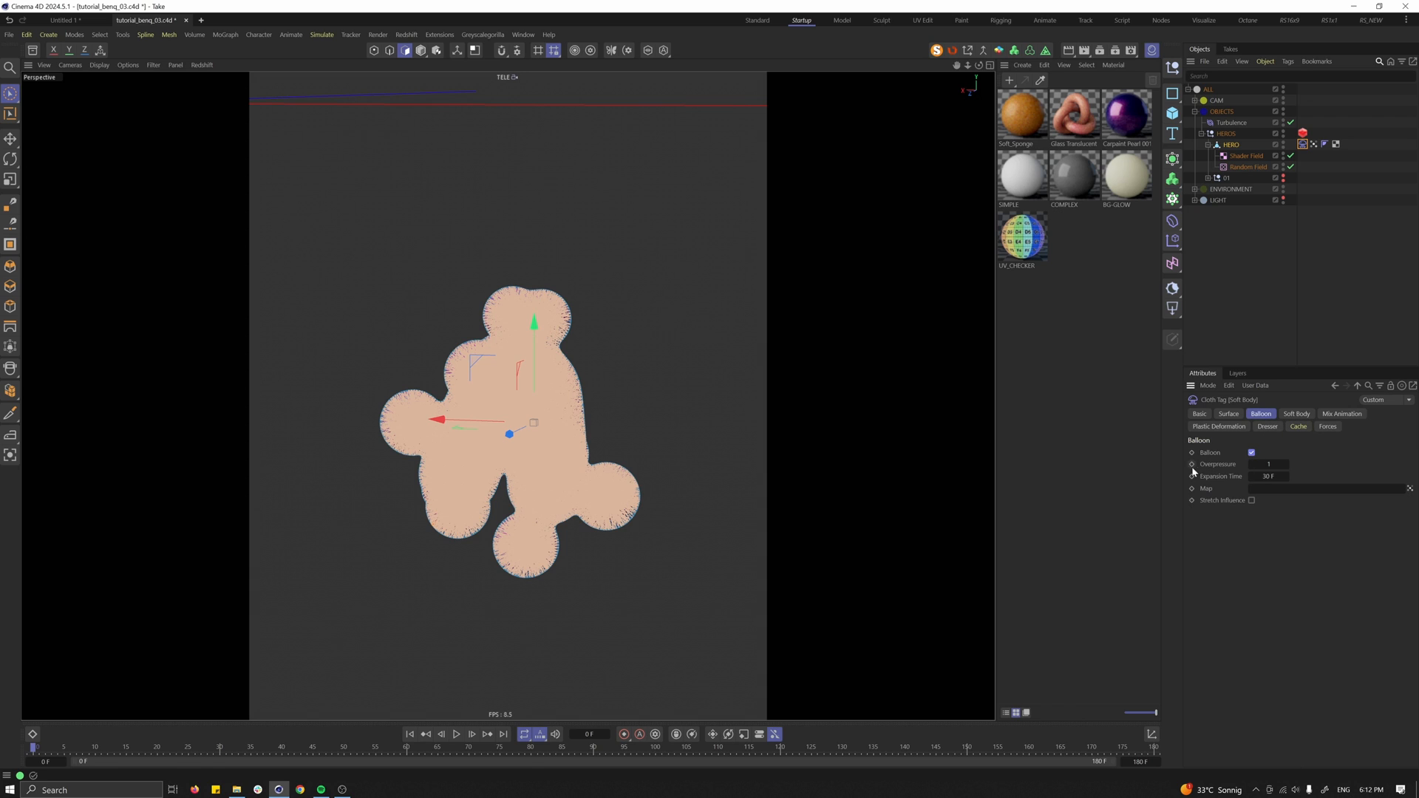
{"action": "left_click", "coordinate": [1191, 463]}
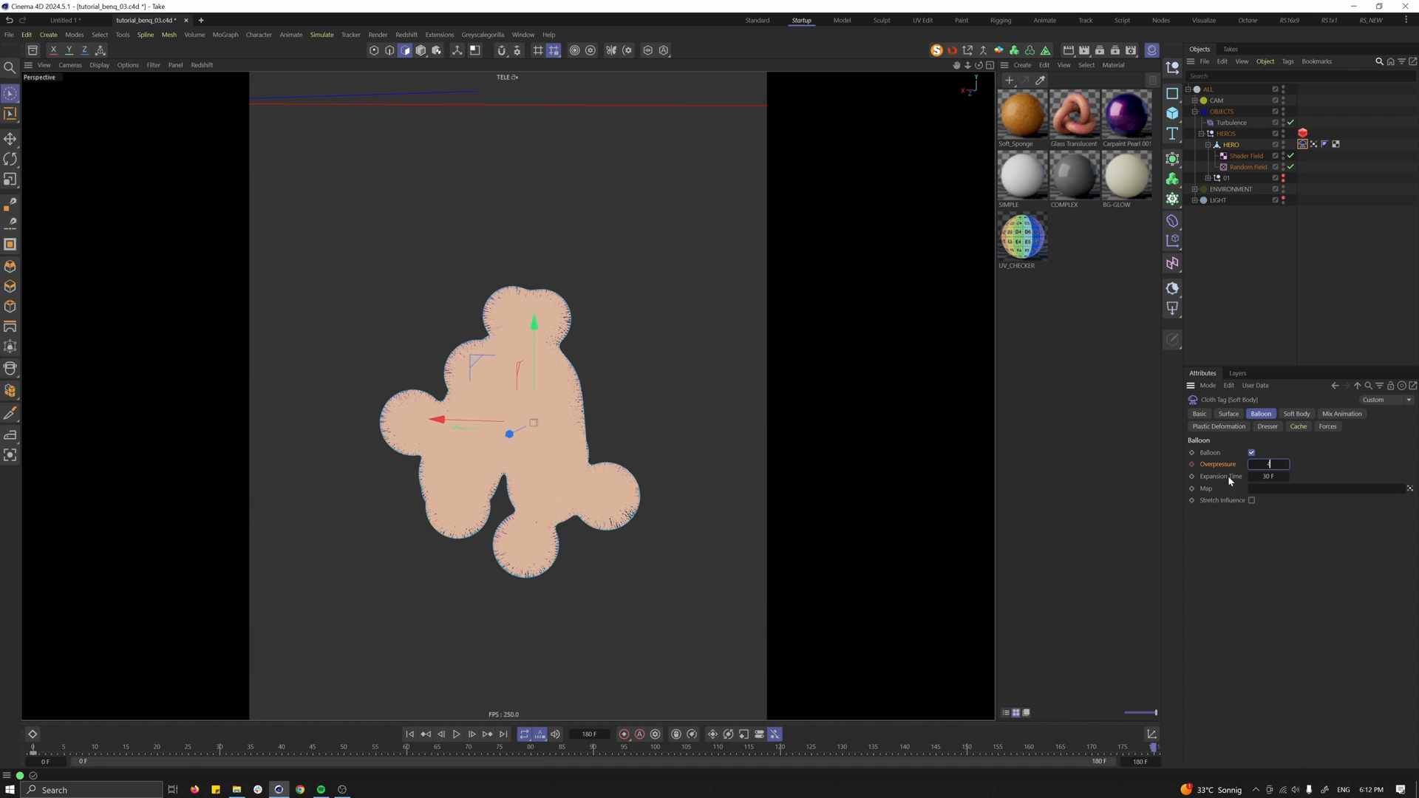
{"action": "type", "text": "4"}
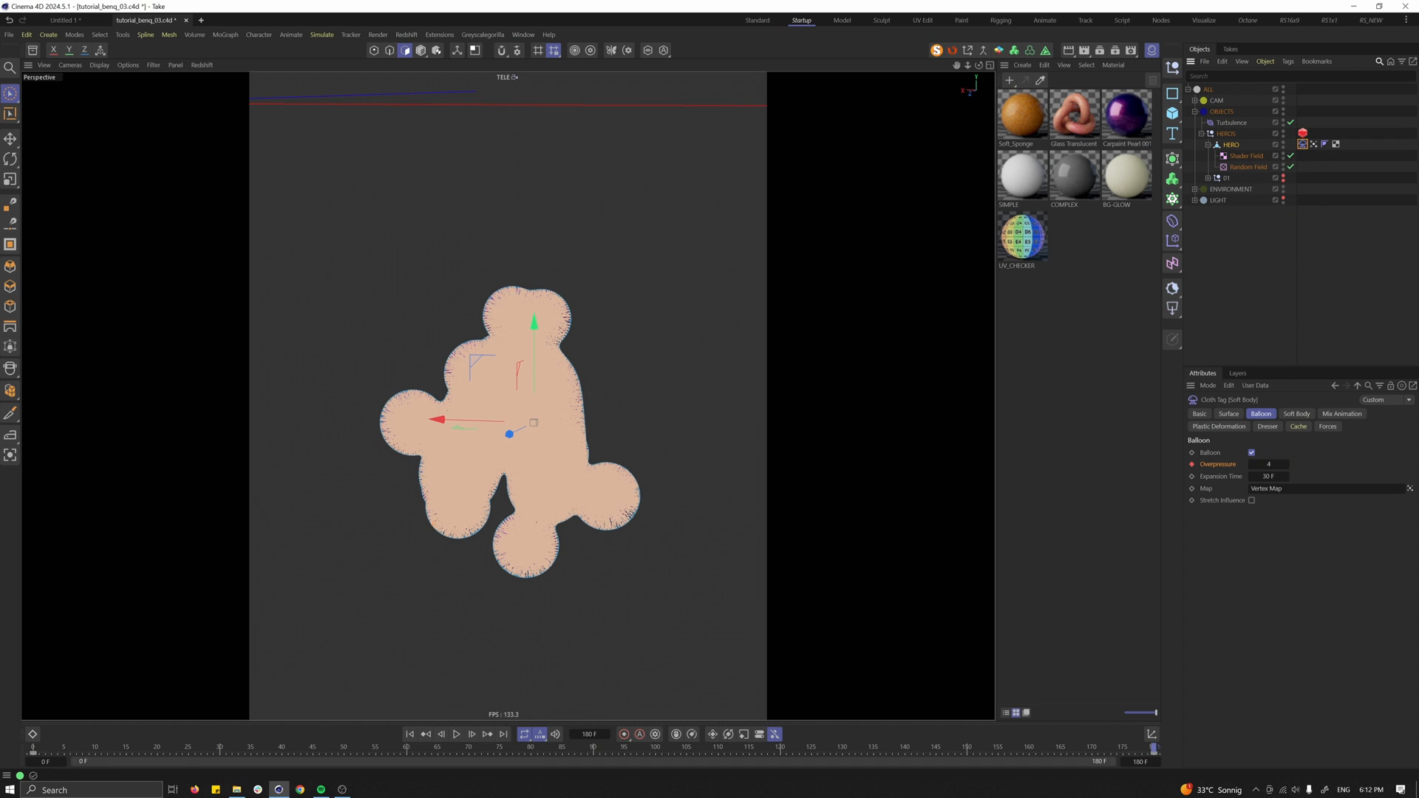
Play the inflation simulation from the start, then stop it.
{"action": "left_click", "coordinate": [457, 735]}
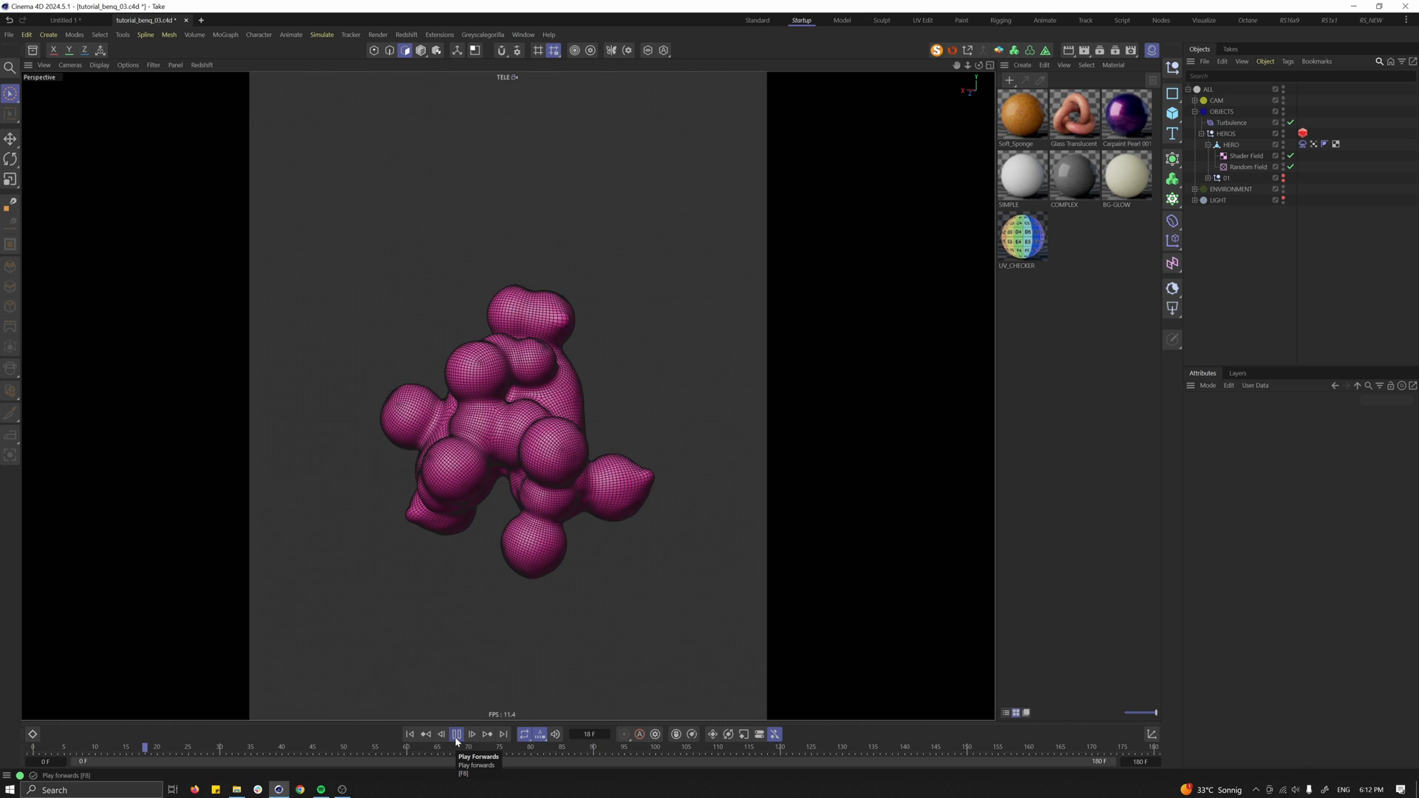
{"action": "left_click", "coordinate": [457, 735]}
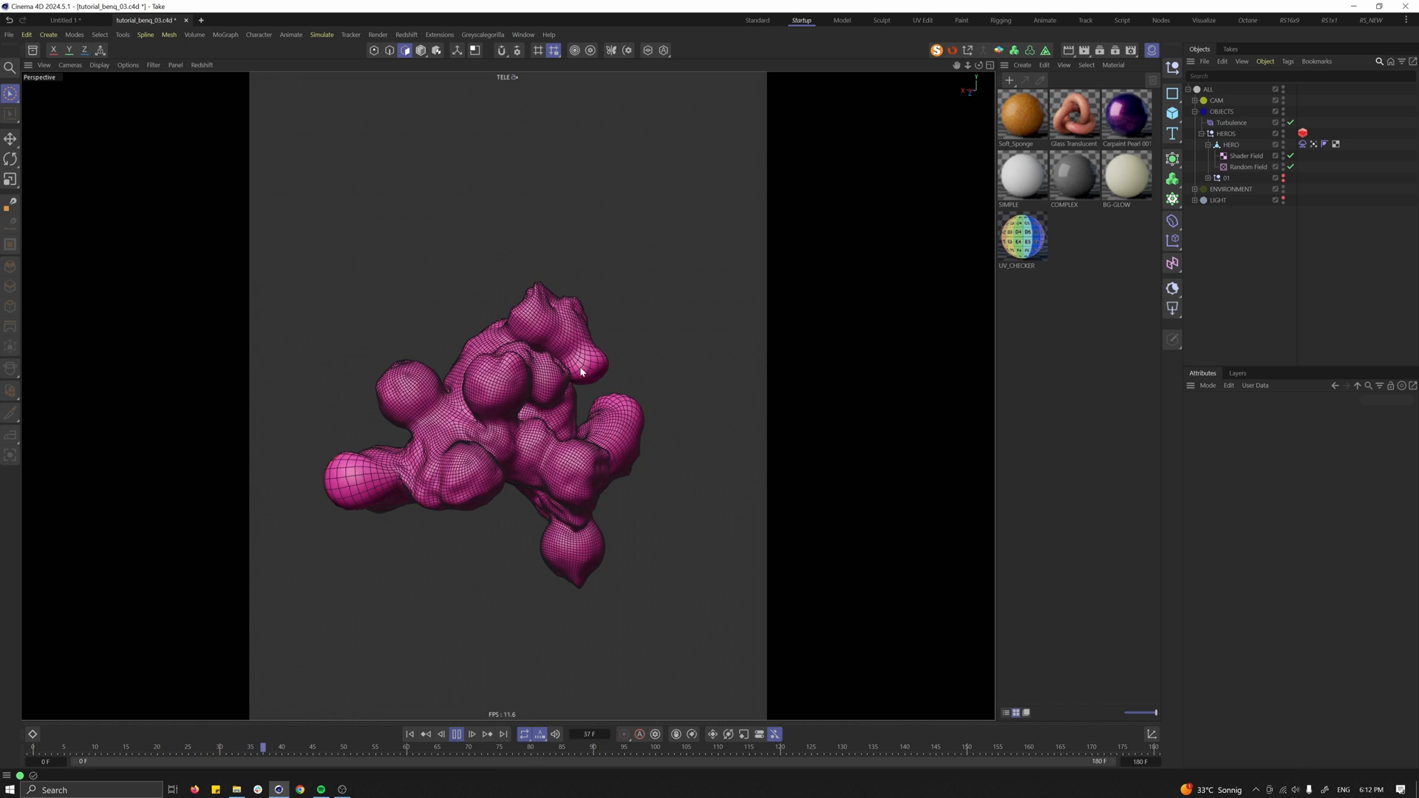
{"action": "left_click", "coordinate": [457, 735]}
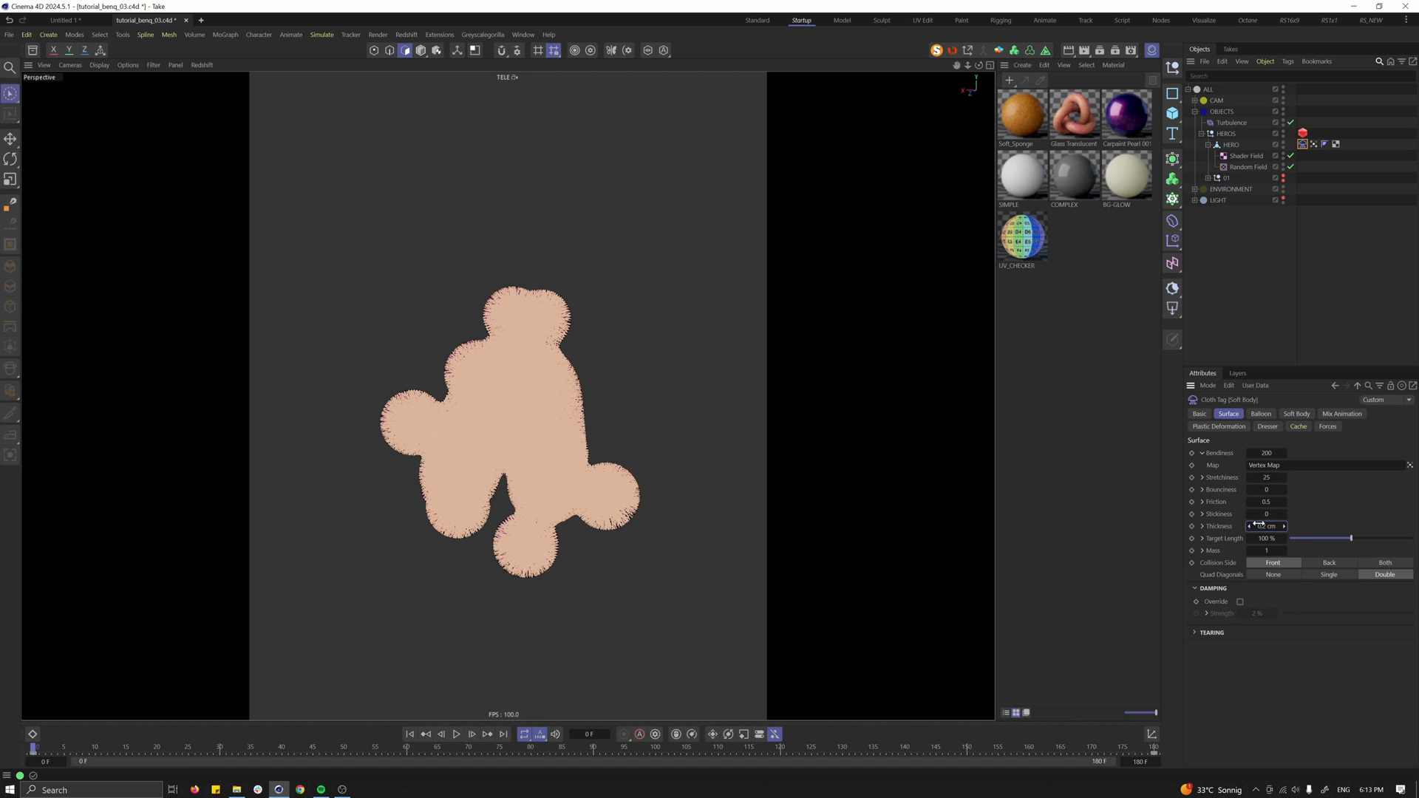
Assign the vertex map to the Soft Body softness map and replay the simulation.
{"action": "left_click", "coordinate": [1296, 414]}
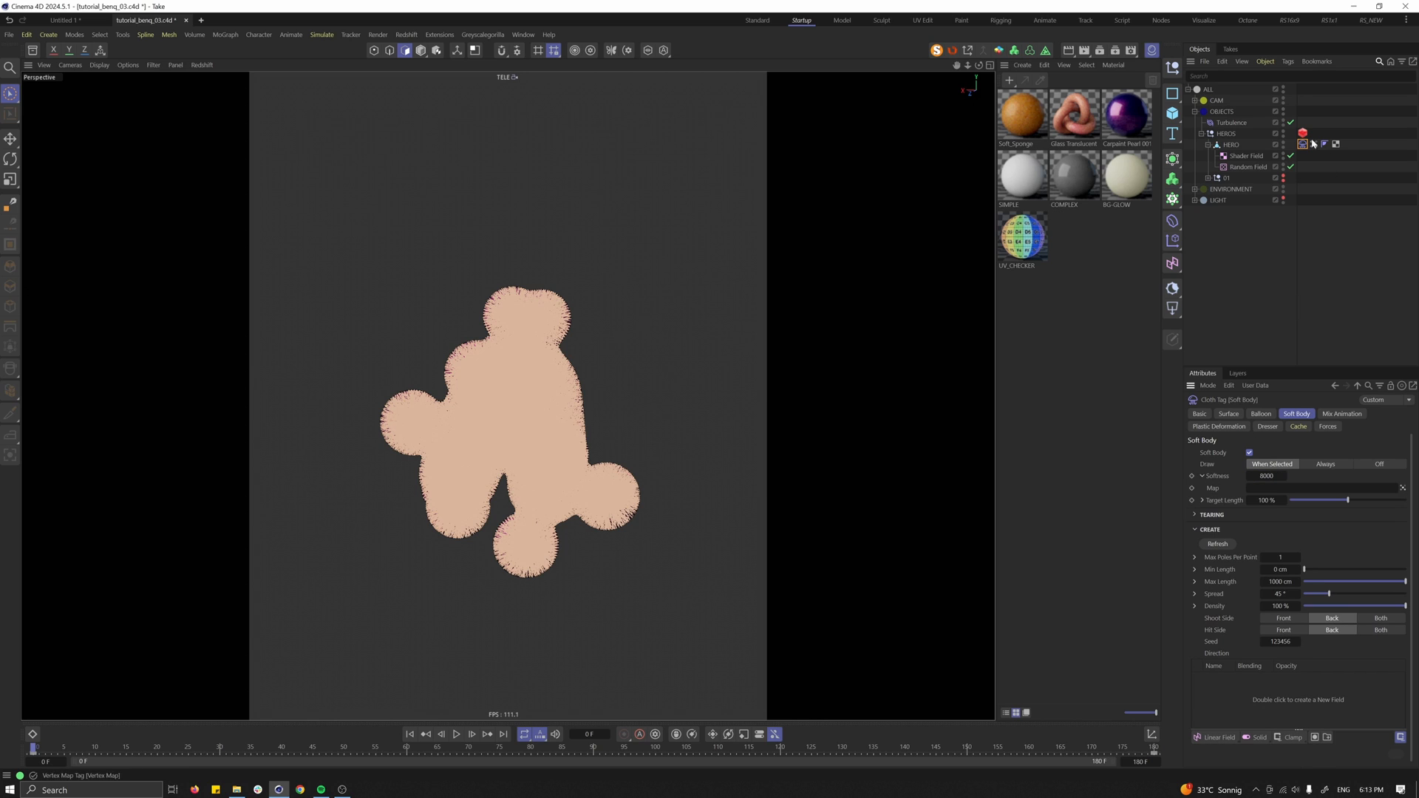
{"action": "left_click", "coordinate": [1341, 414]}
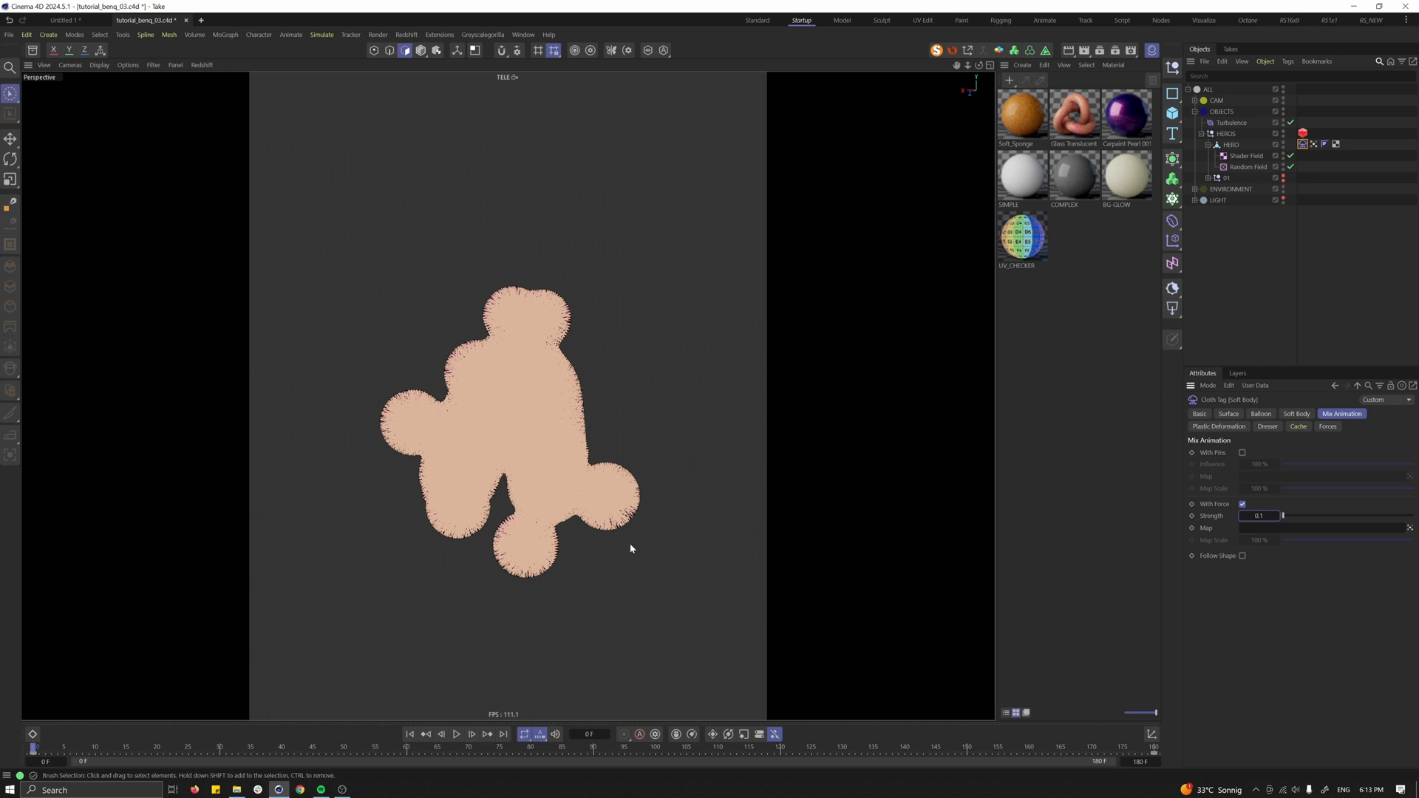
{"action": "left_click", "coordinate": [1296, 414]}
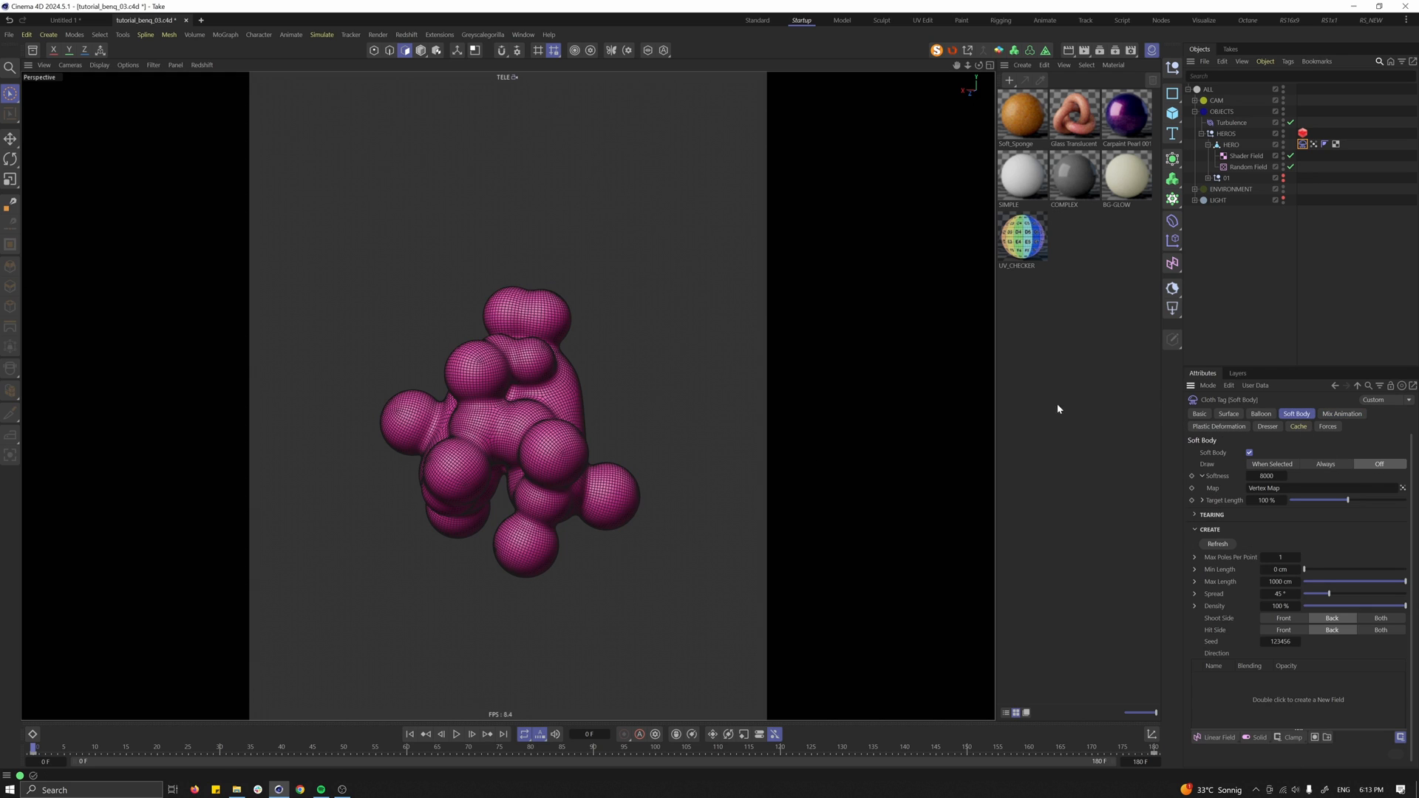
{"action": "left_click", "coordinate": [457, 734]}
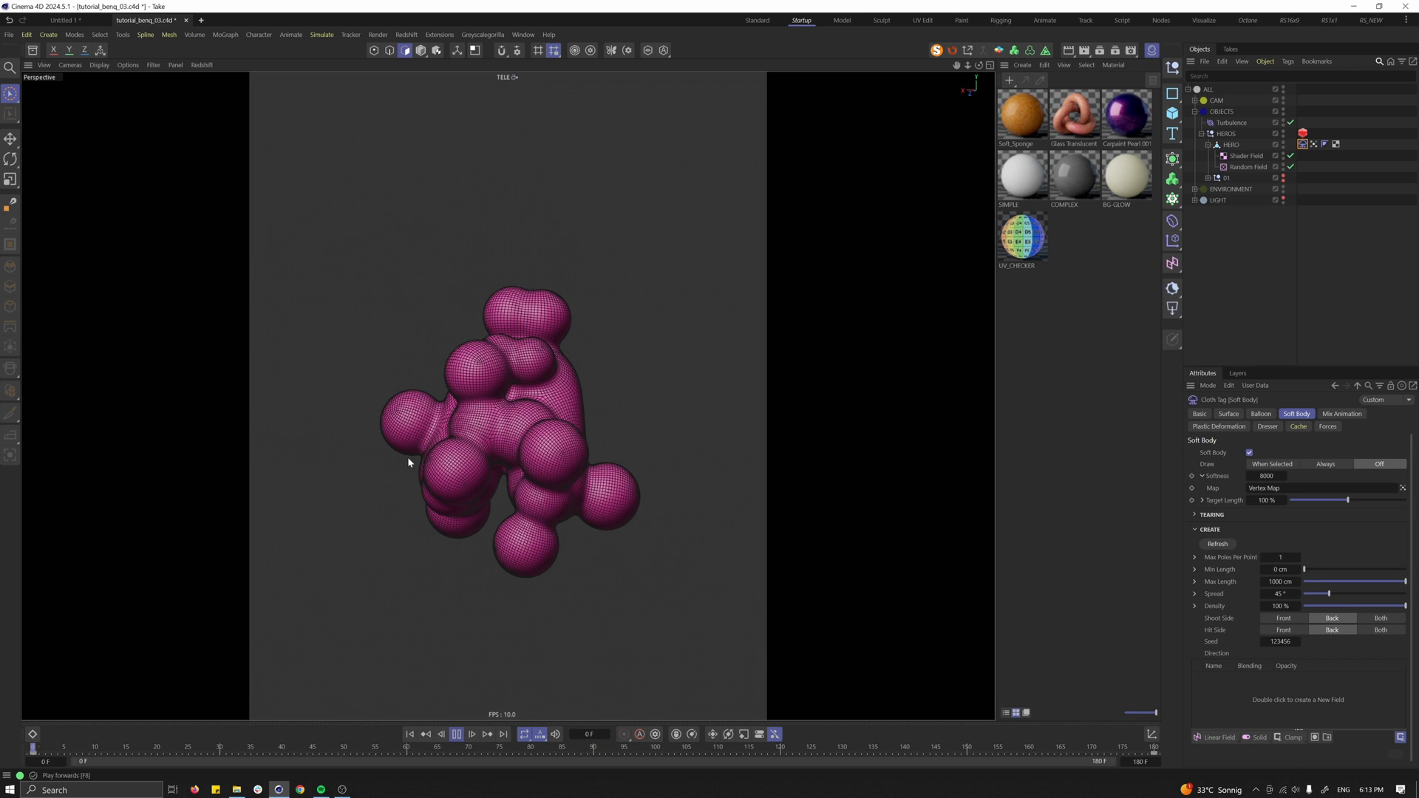
Set Mix Animation strength 0.15 and Surface Bend 250, Stretch 50, Target Length 150% via vertex map.
{"action": "left_click", "coordinate": [1341, 414]}
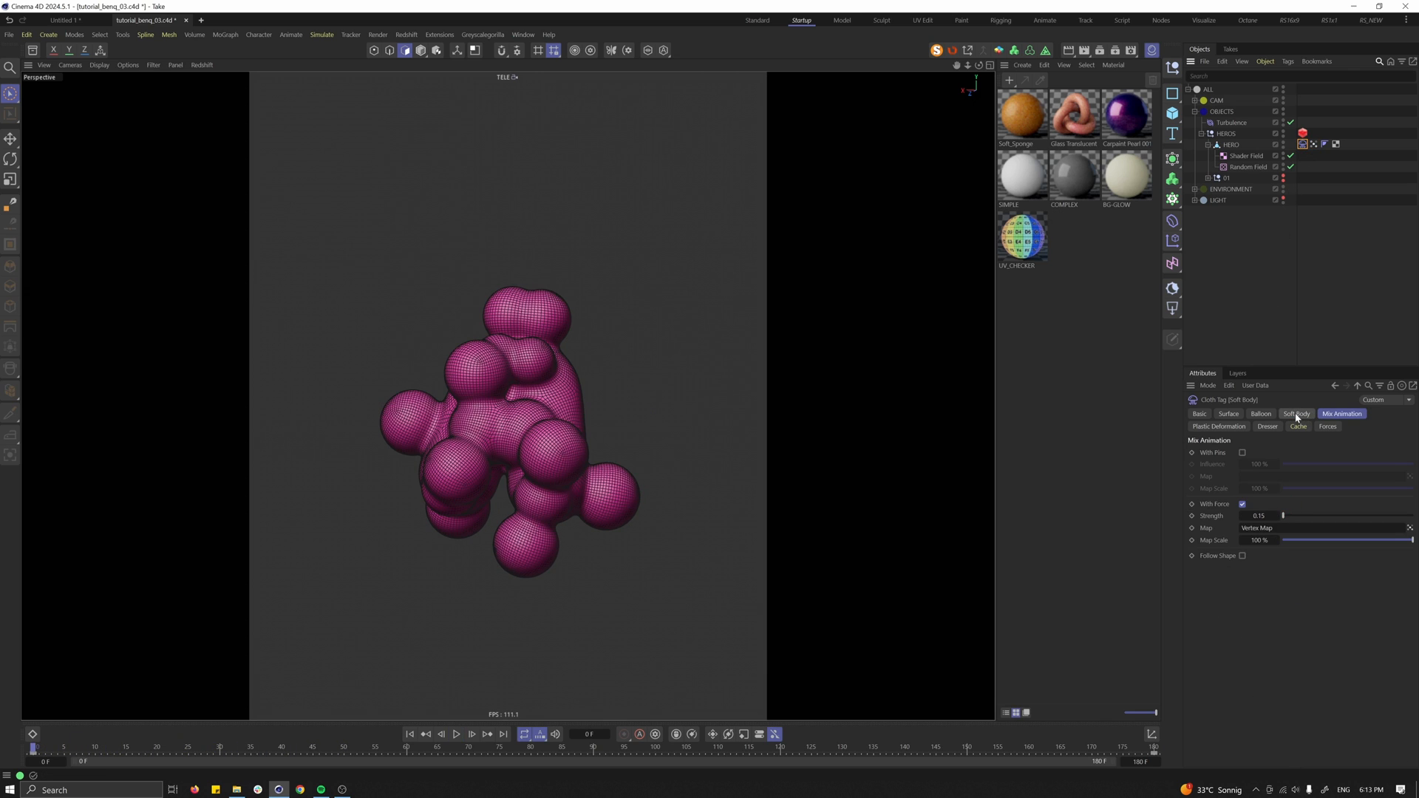
{"action": "left_click", "coordinate": [1228, 414]}
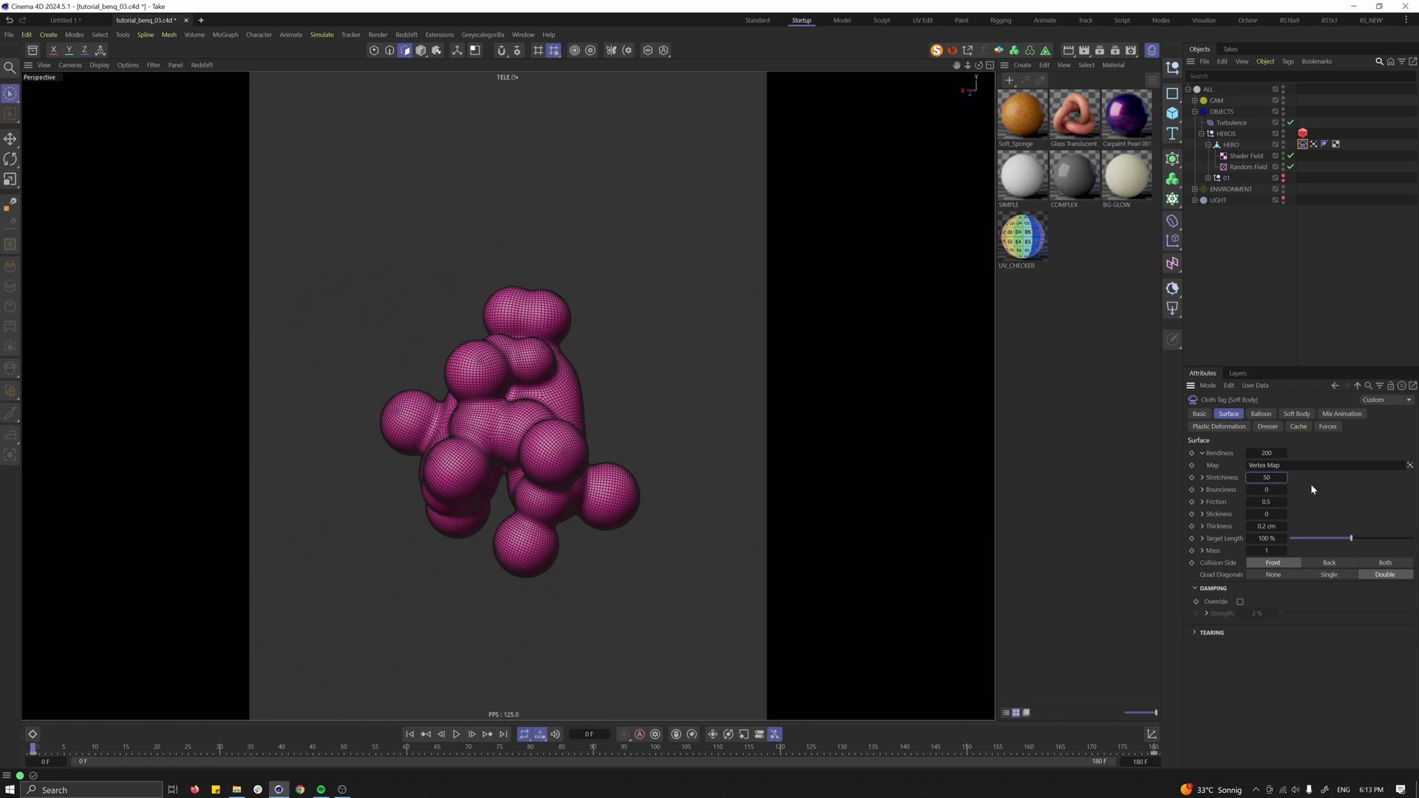
{"action": "type", "text": "250"}
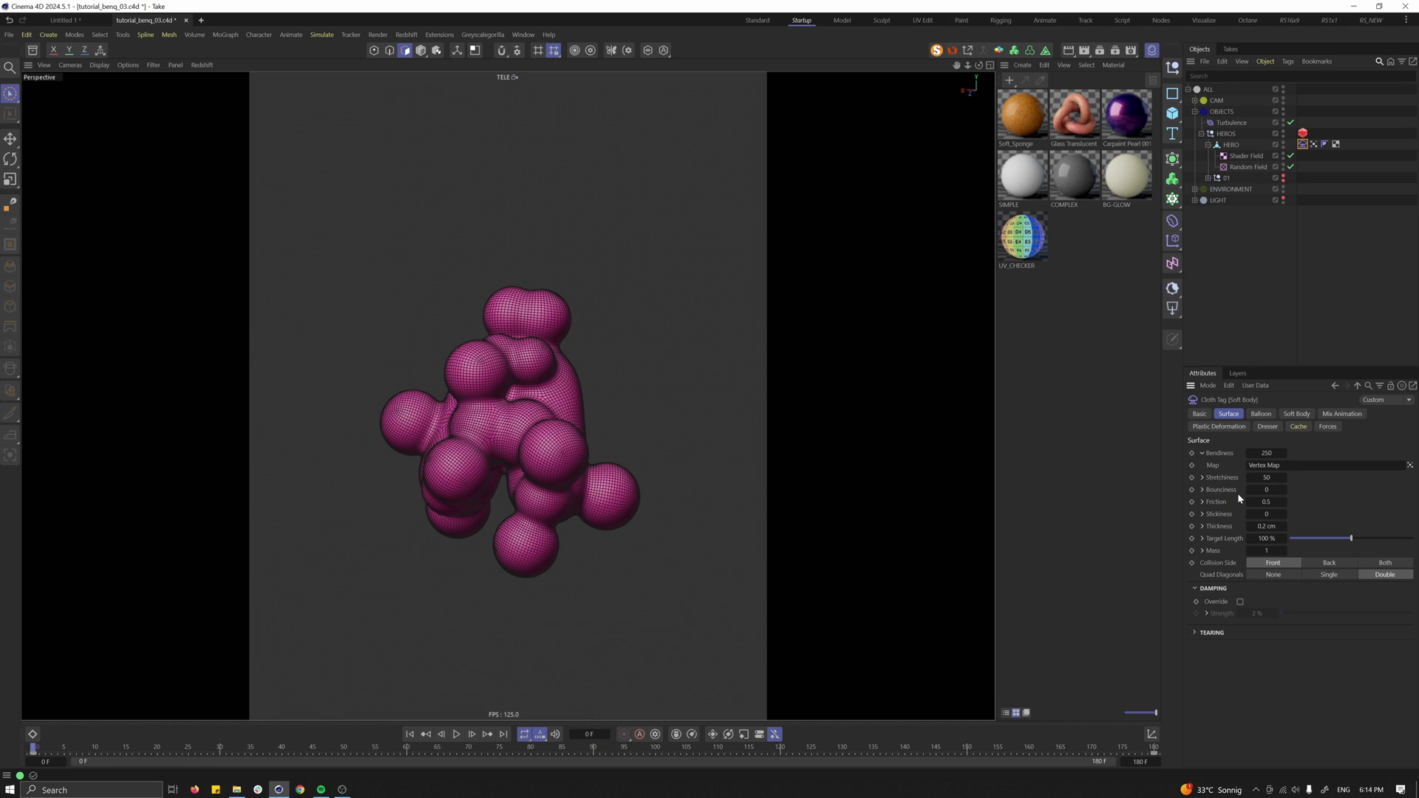
{"action": "left_click", "coordinate": [1267, 538]}
{"action": "type", "text": "150"}
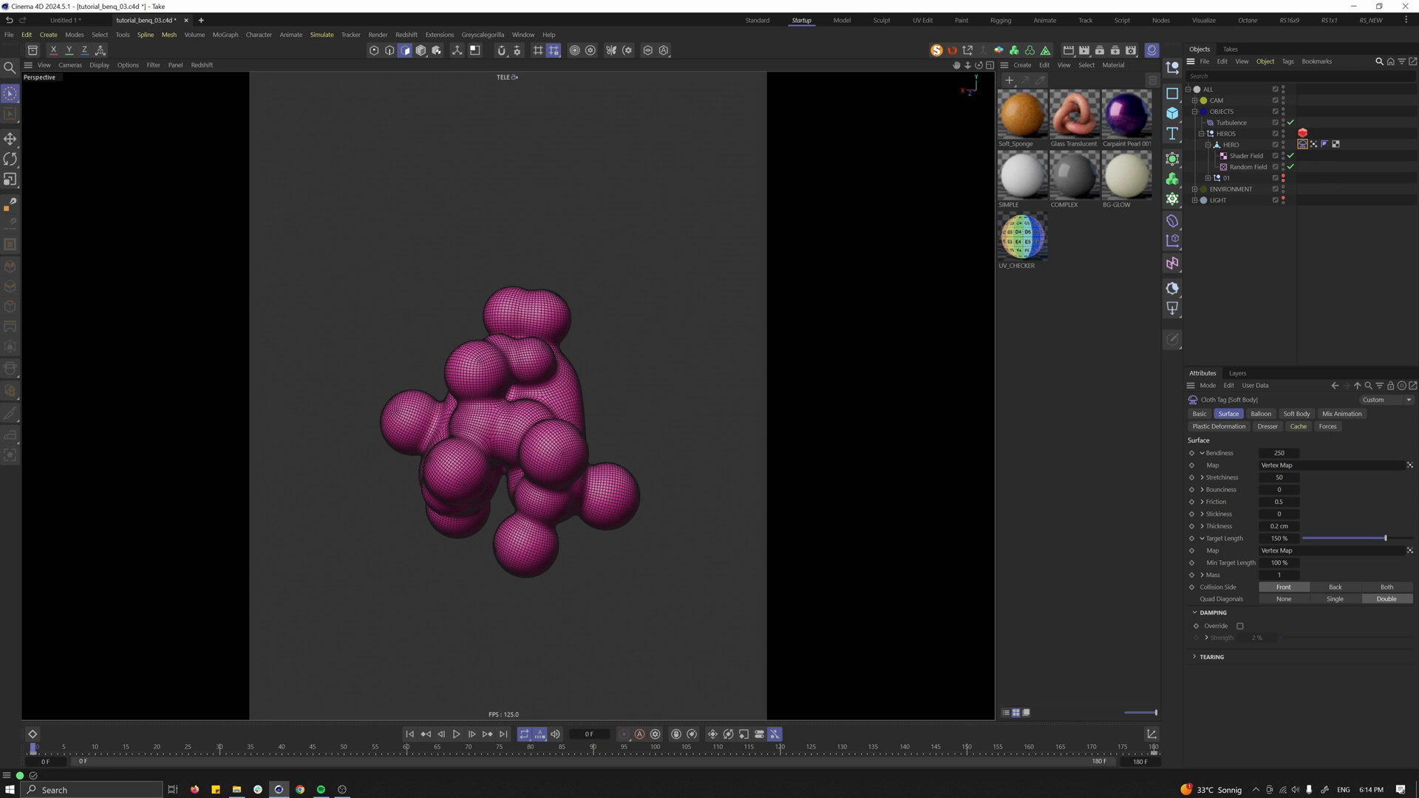
Replay the larger, lumpier inflation and stop playback.
{"action": "left_click", "coordinate": [457, 735]}
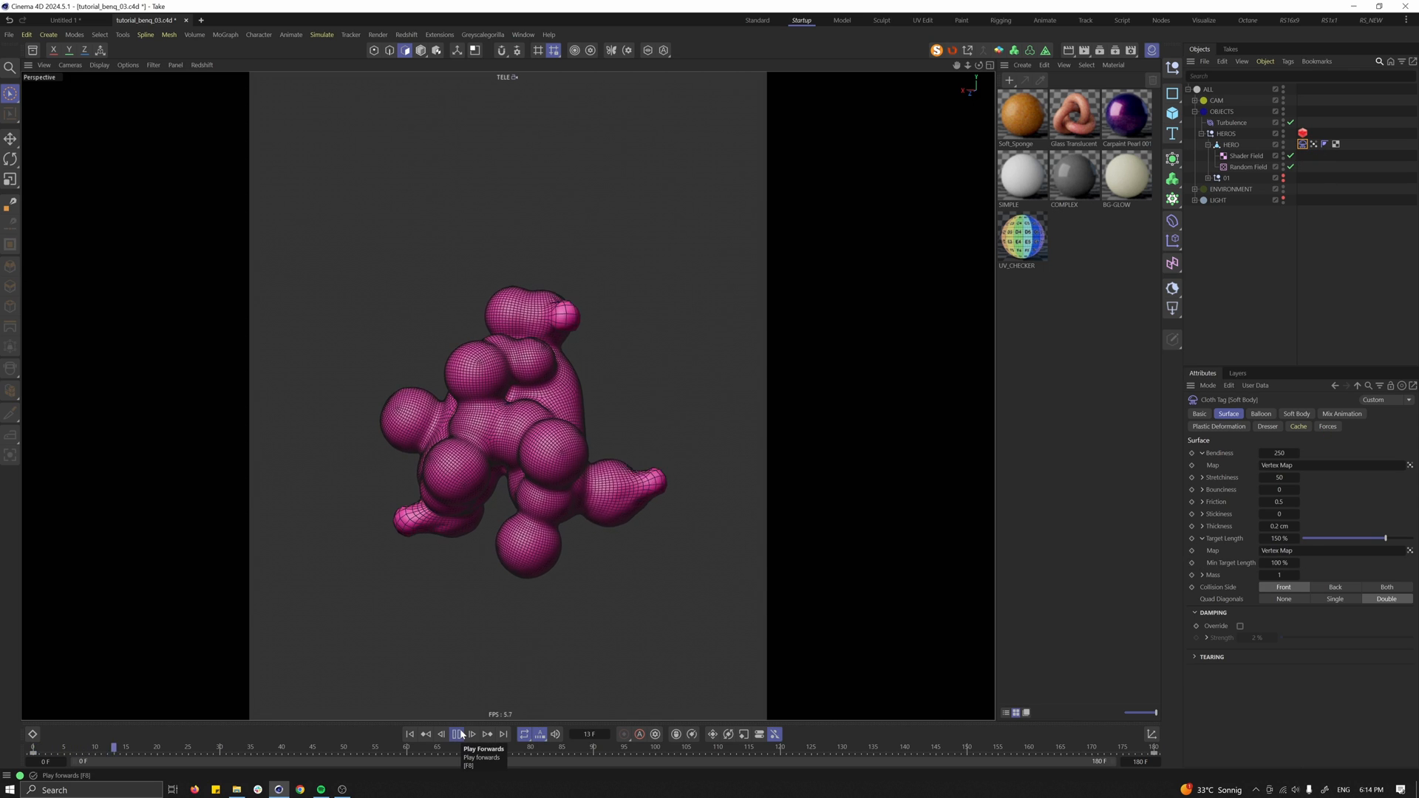
{"action": "left_click", "coordinate": [457, 735]}
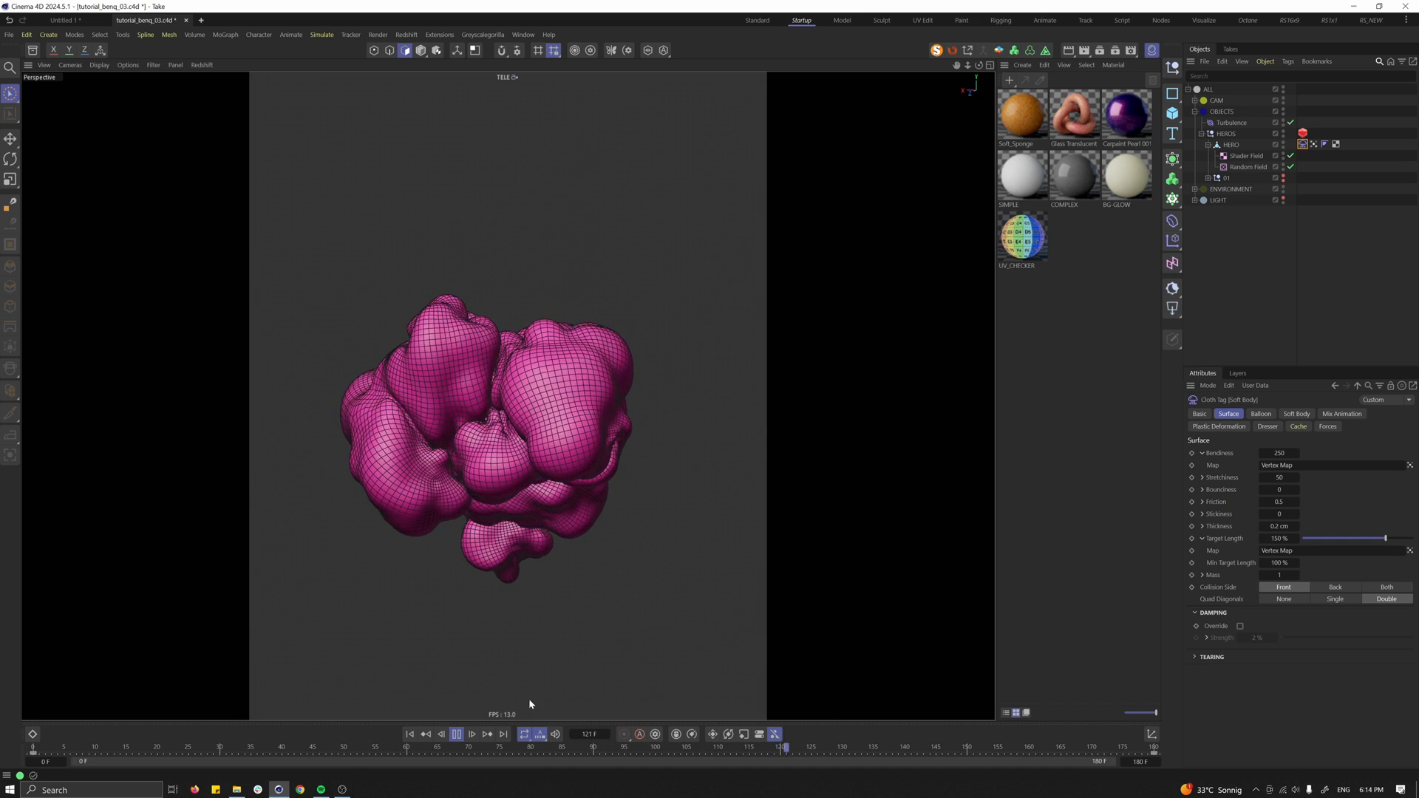
{"action": "left_click", "coordinate": [1296, 426]}
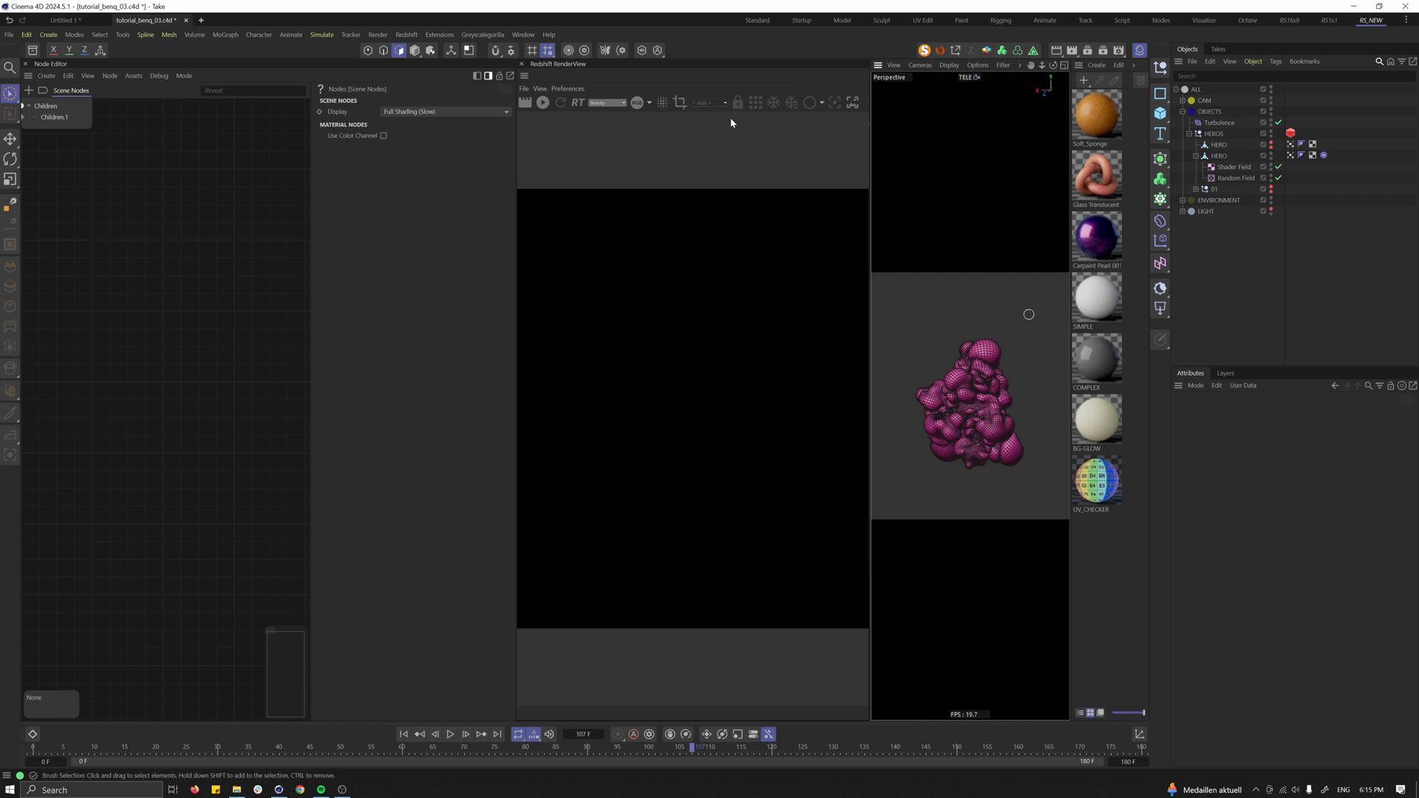
{"action": "mouse_move", "coordinate": [696, 129]}
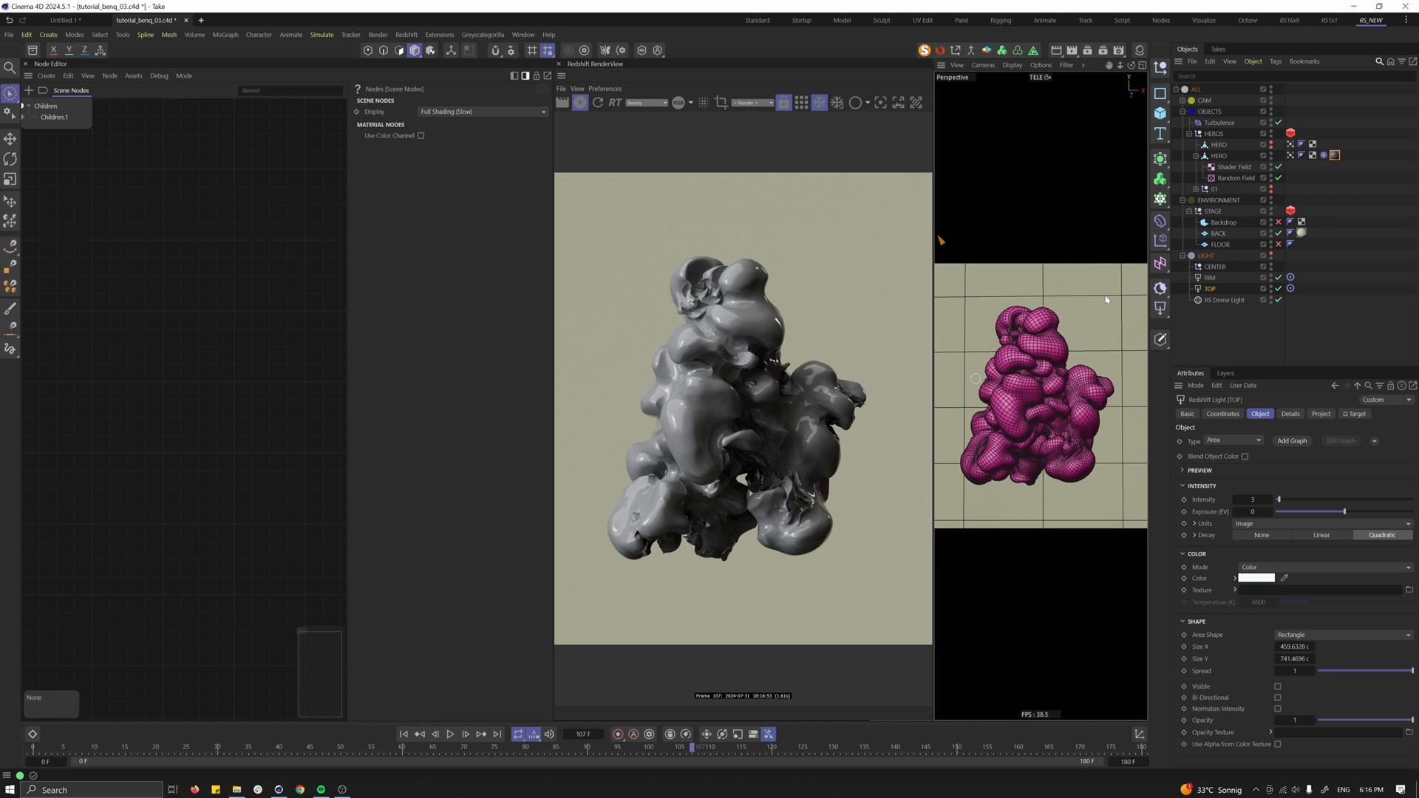
Add a Redshift Object tag to HERO with Geometry override, tessellation and displacement on.
{"action": "right_click", "coordinate": [1218, 145]}
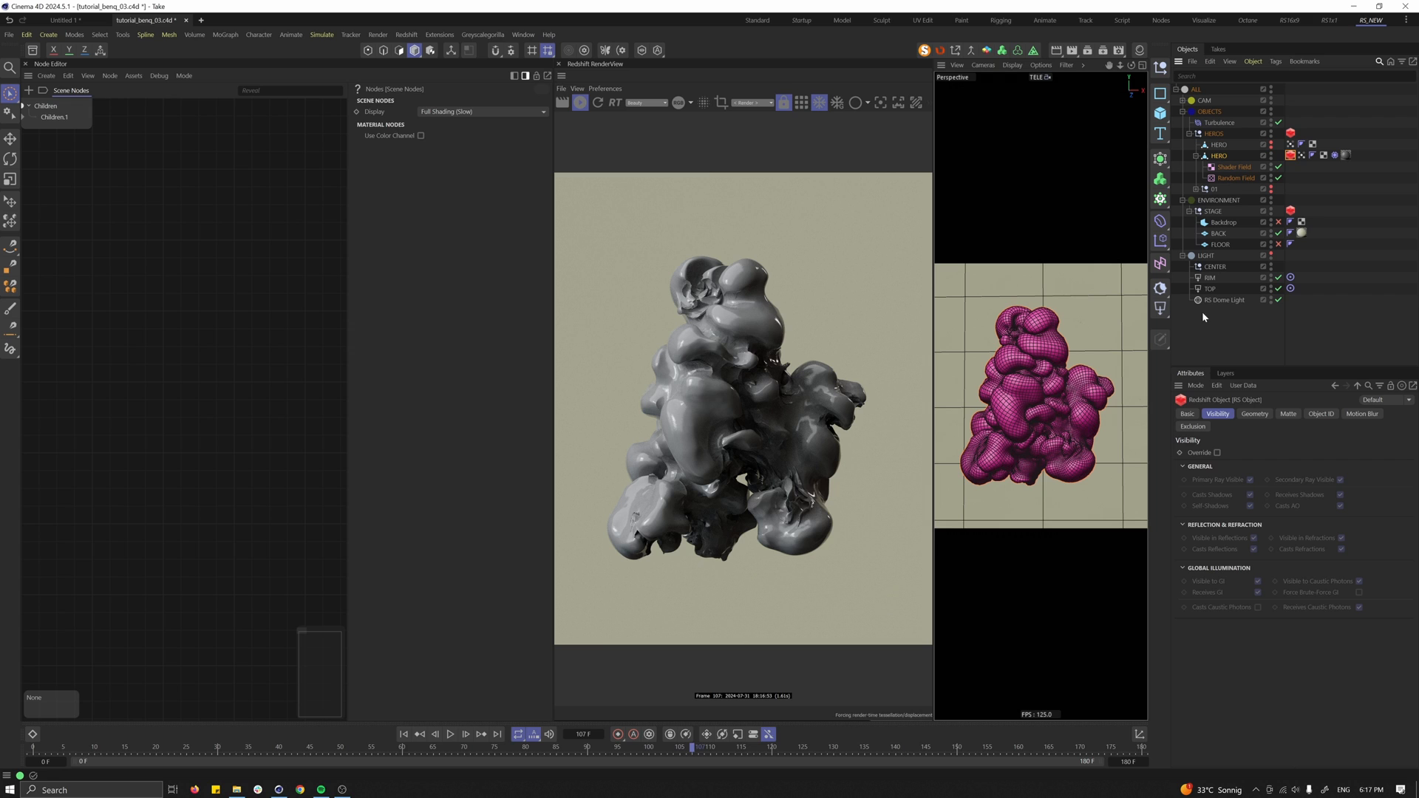
{"action": "left_click", "coordinate": [1255, 414]}
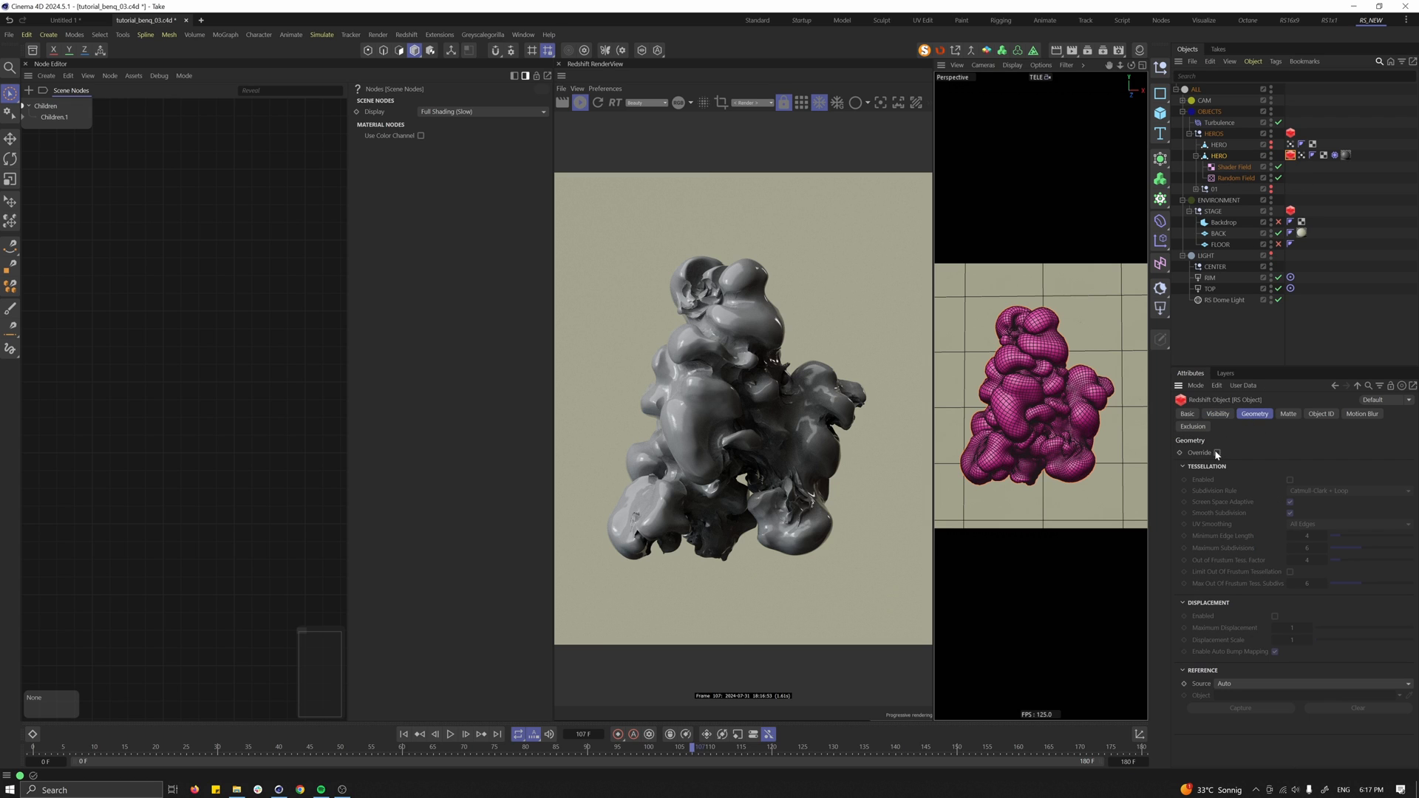
{"action": "left_click", "coordinate": [1212, 453]}
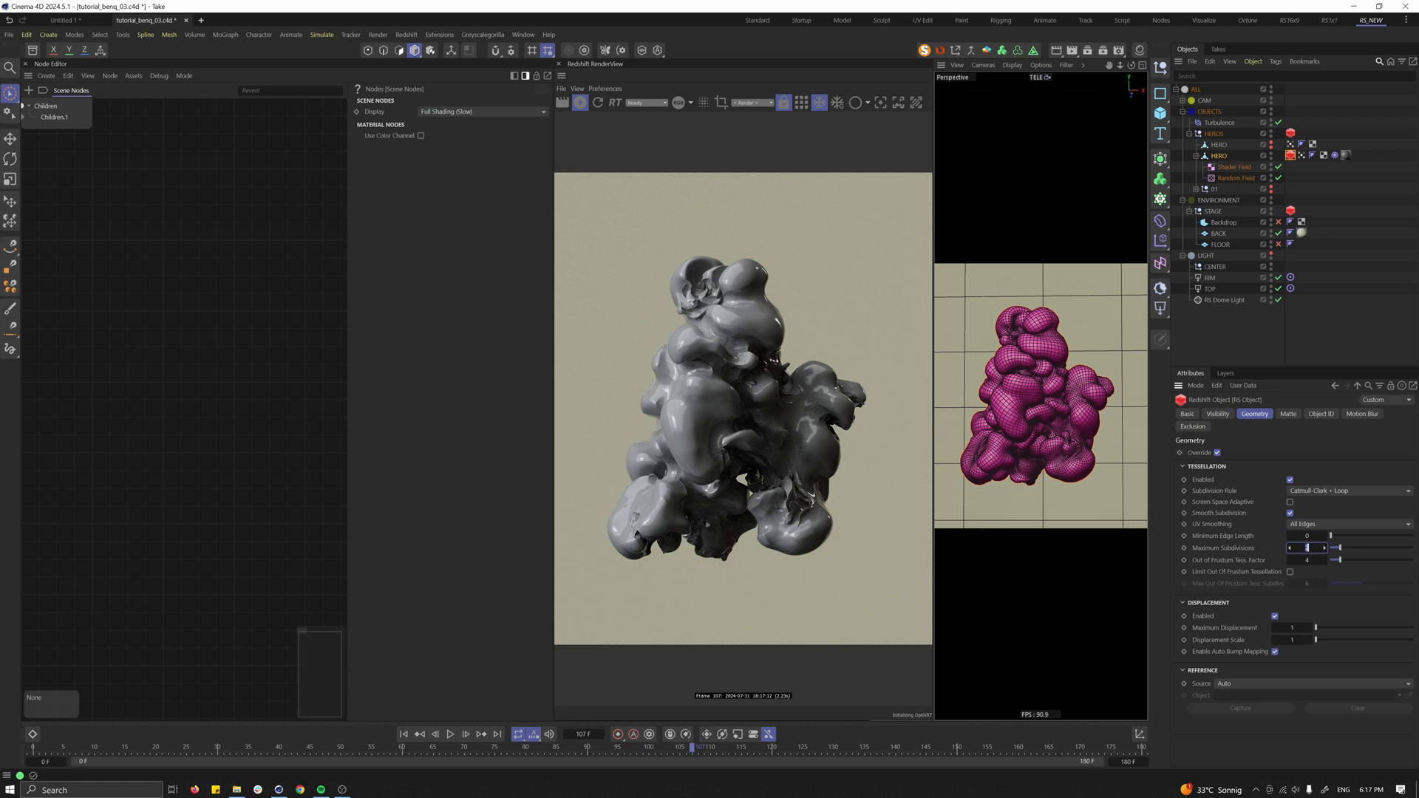
{"action": "left_click", "coordinate": [1346, 155]}
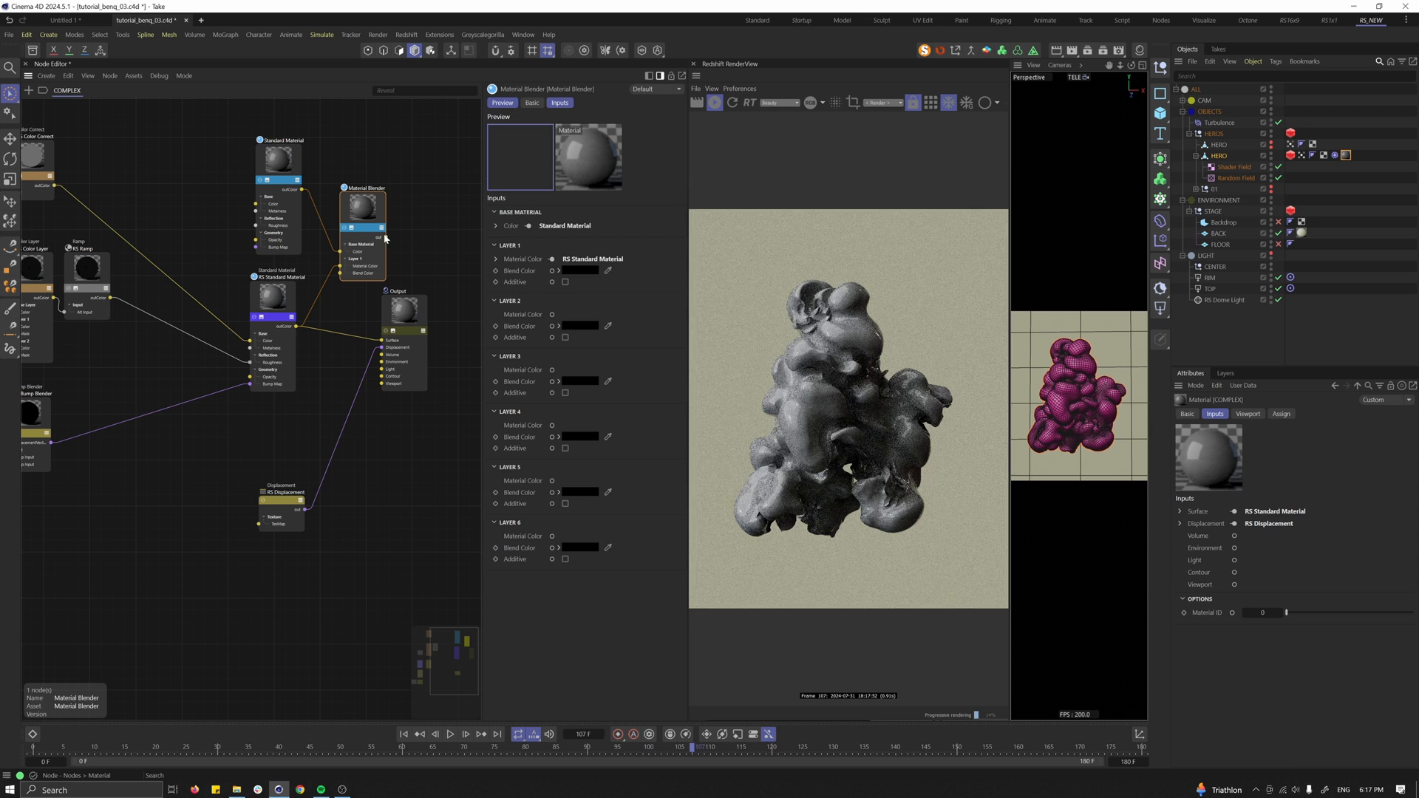
Wire the Material Blender to Output and add a Vertex Attribute node (Vertex Map) as blend mask.
{"action": "left_click", "coordinate": [426, 307]}
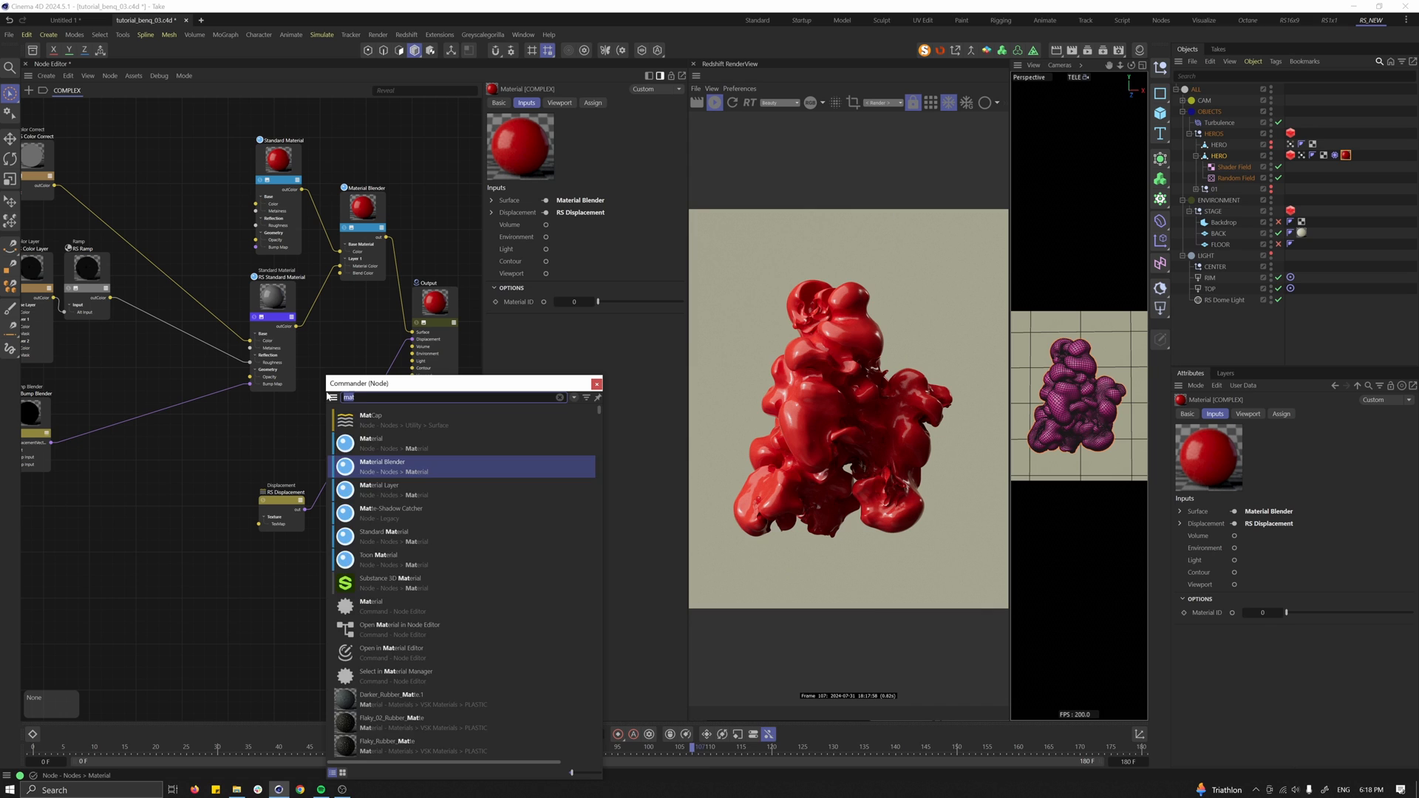
{"action": "type", "text": "verte"}
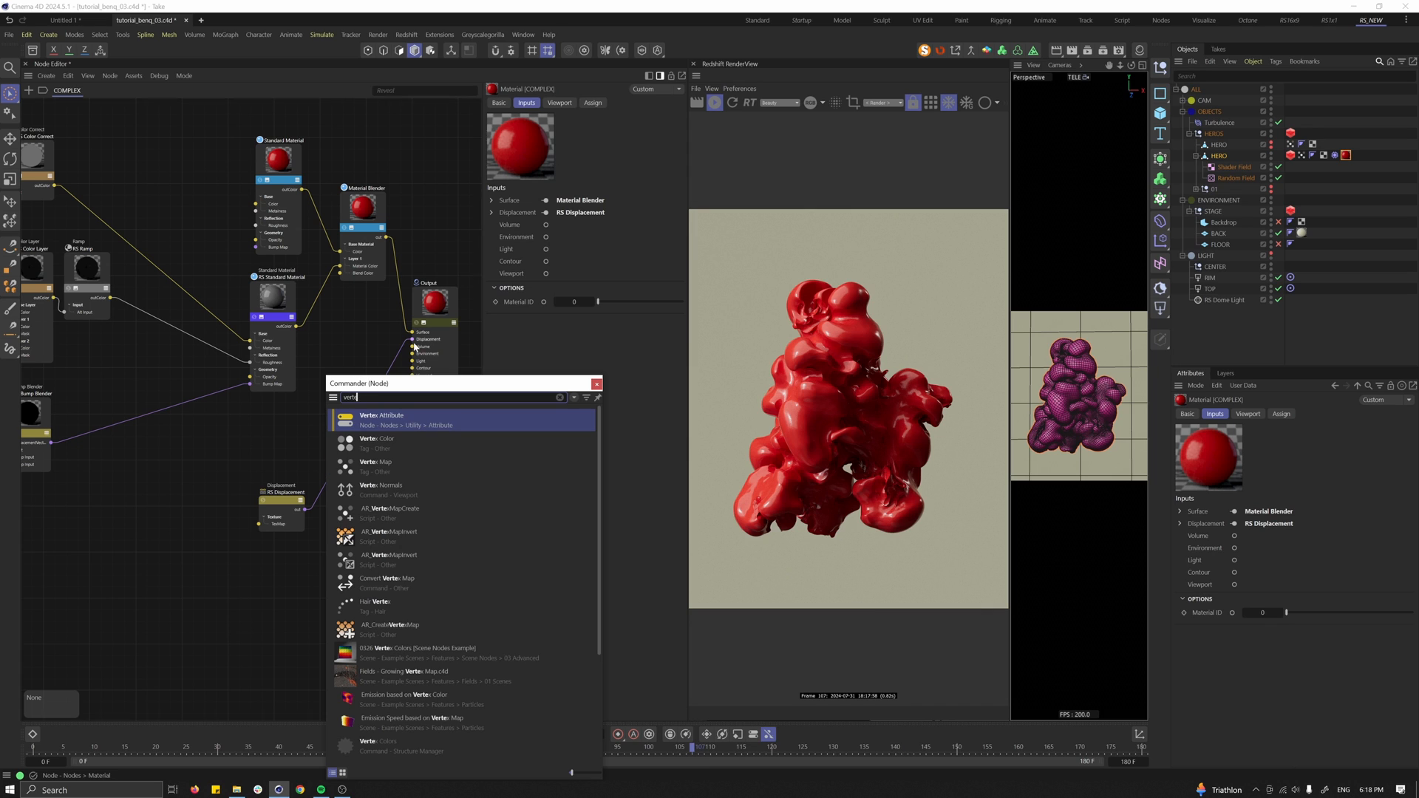
{"action": "left_click", "coordinate": [381, 418]}
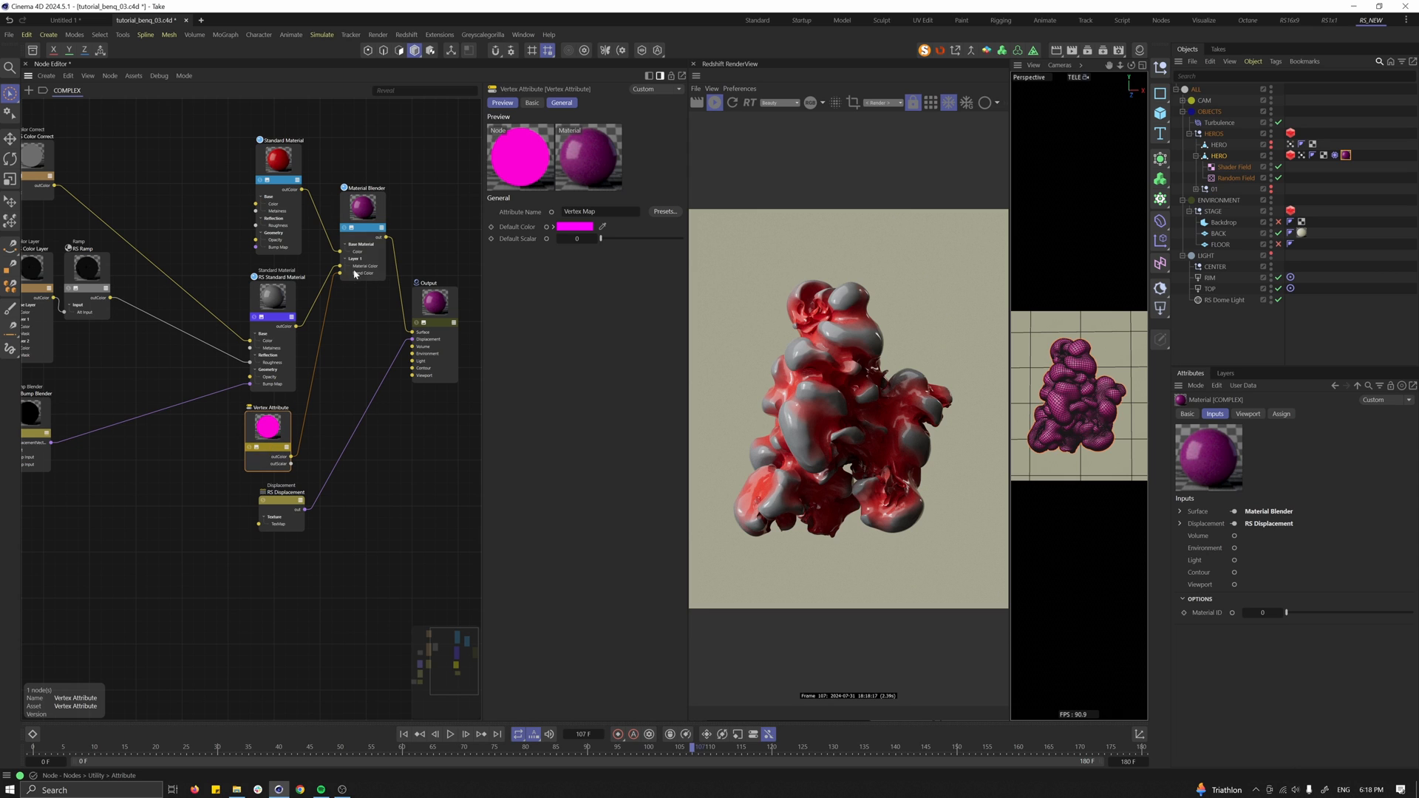
Inspect the red standard material and the grey layered material feeding the blend.
{"action": "left_click", "coordinate": [263, 149]}
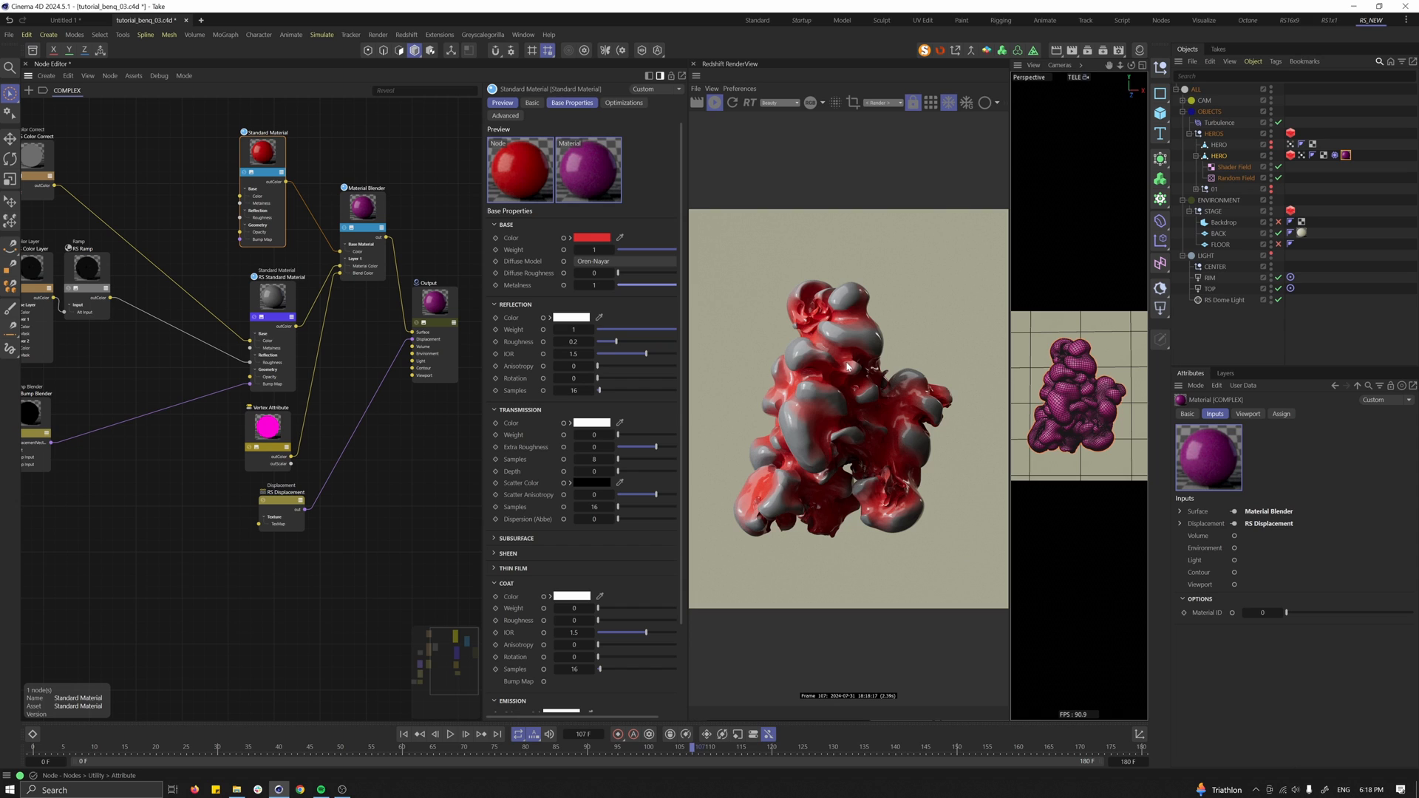
{"action": "left_click", "coordinate": [272, 295]}
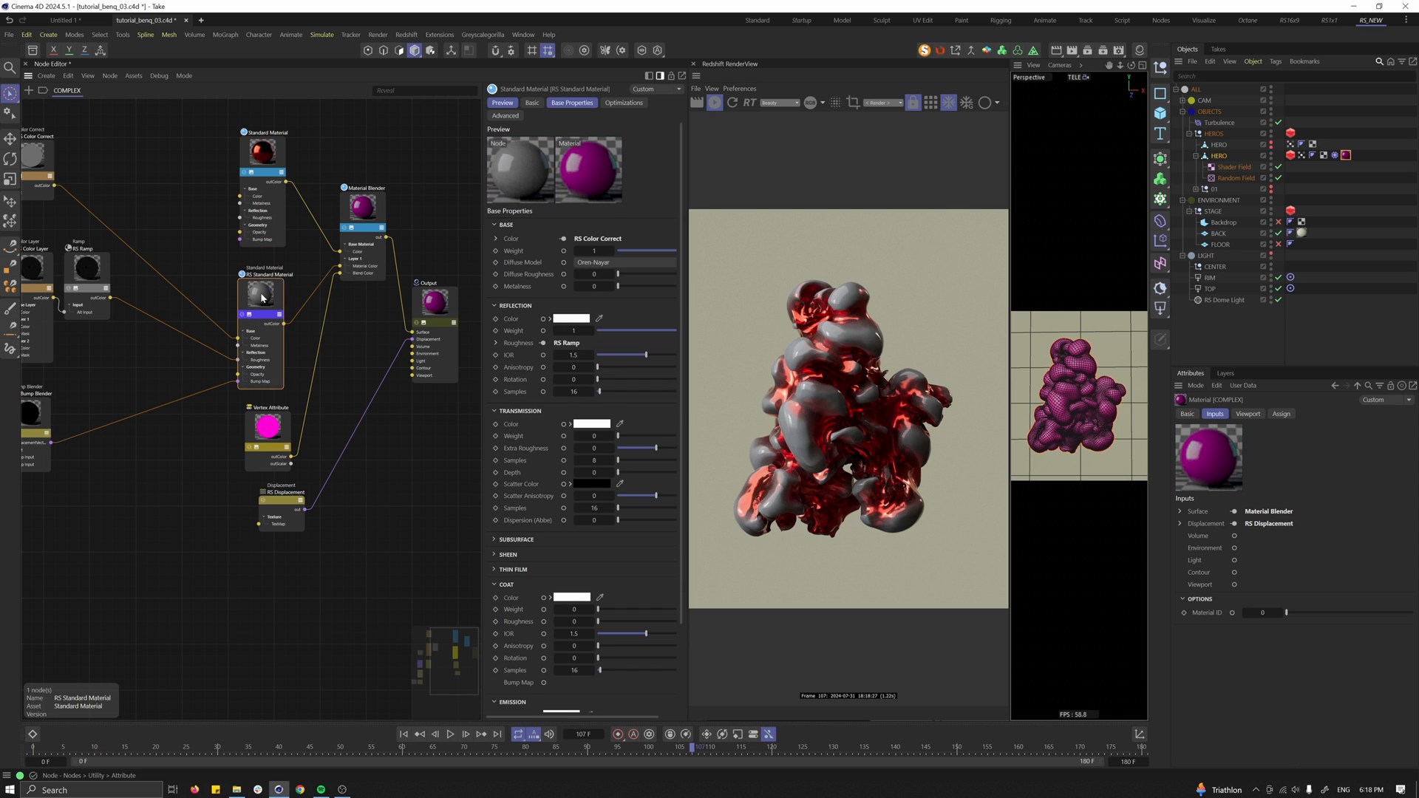